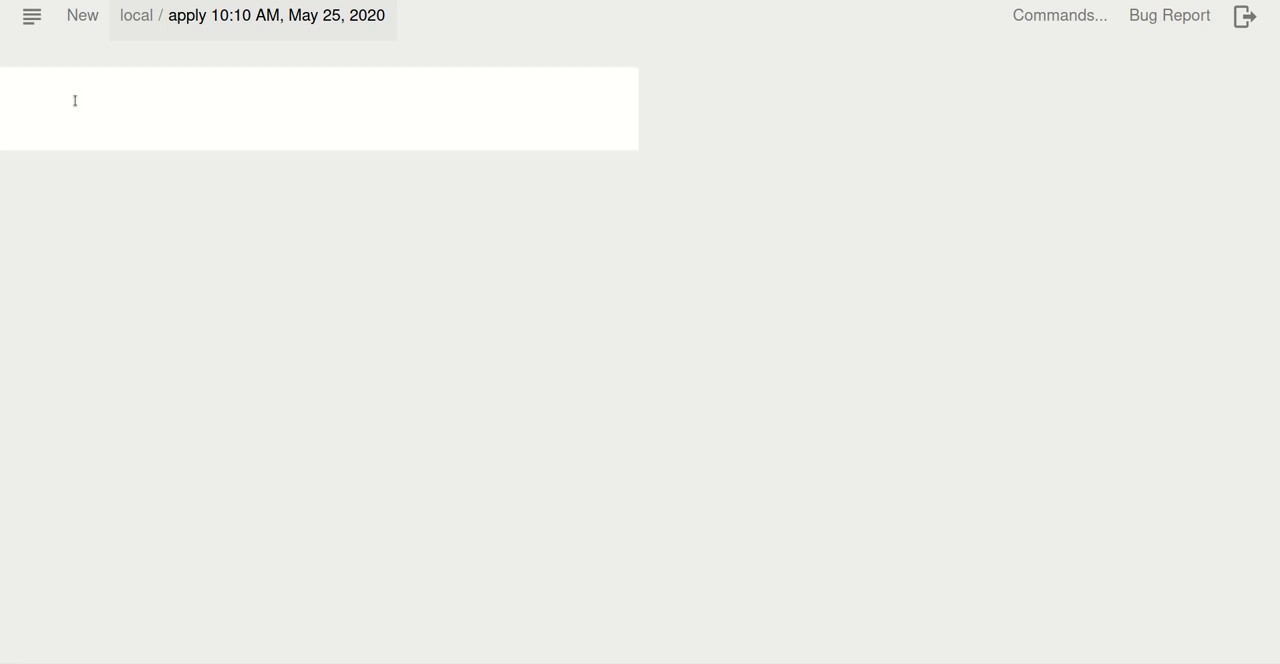
Enter (max 2 4 5 1 2 6 3) and evaluate it to 6, opening a new cell
{"action": "type", "text": "(max"}
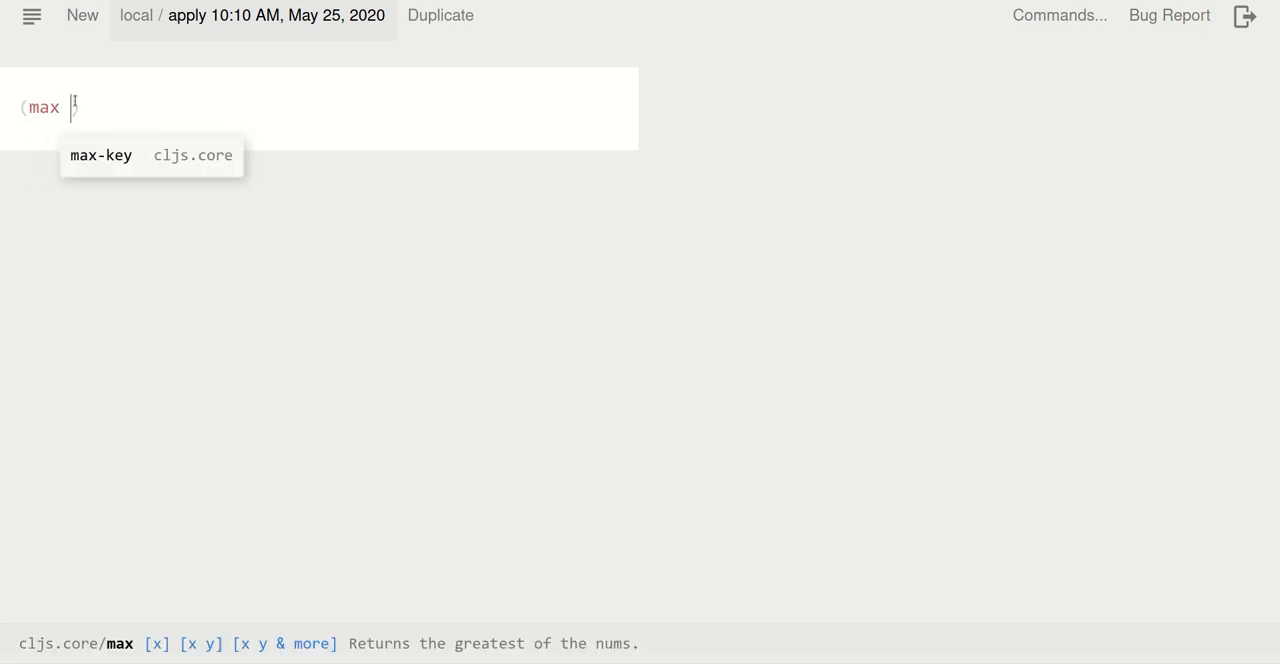
{"action": "type", "text": "12"}
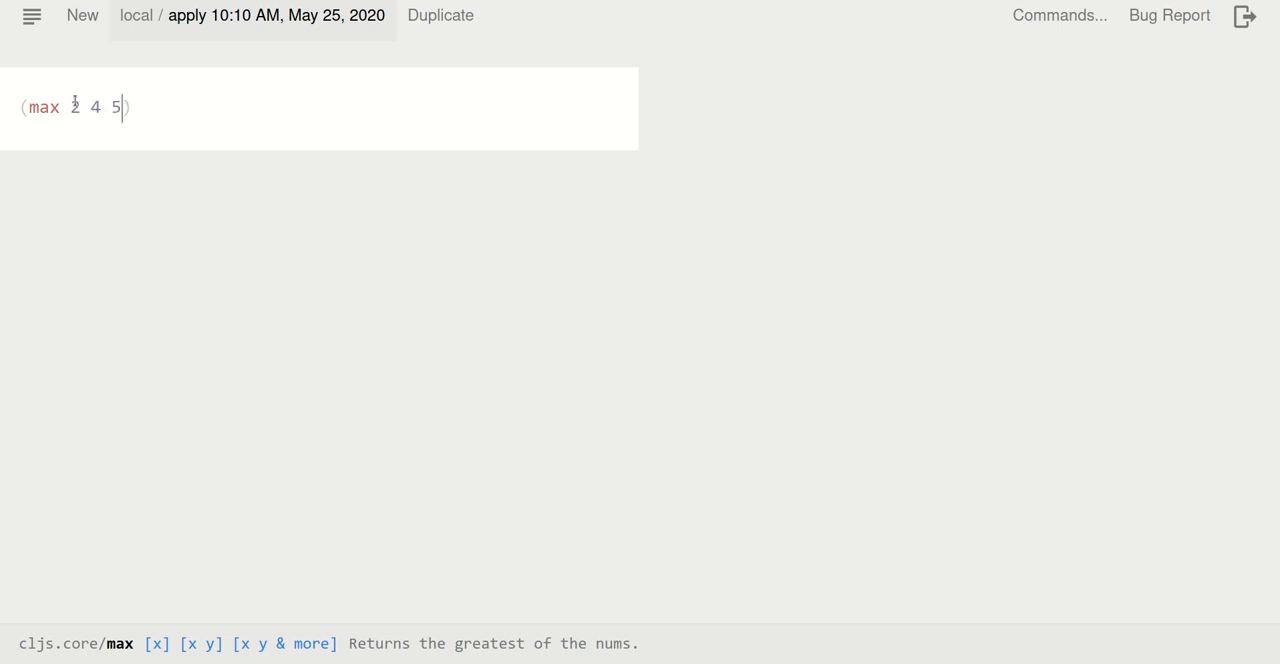
{"action": "type", "text": "1 2"}
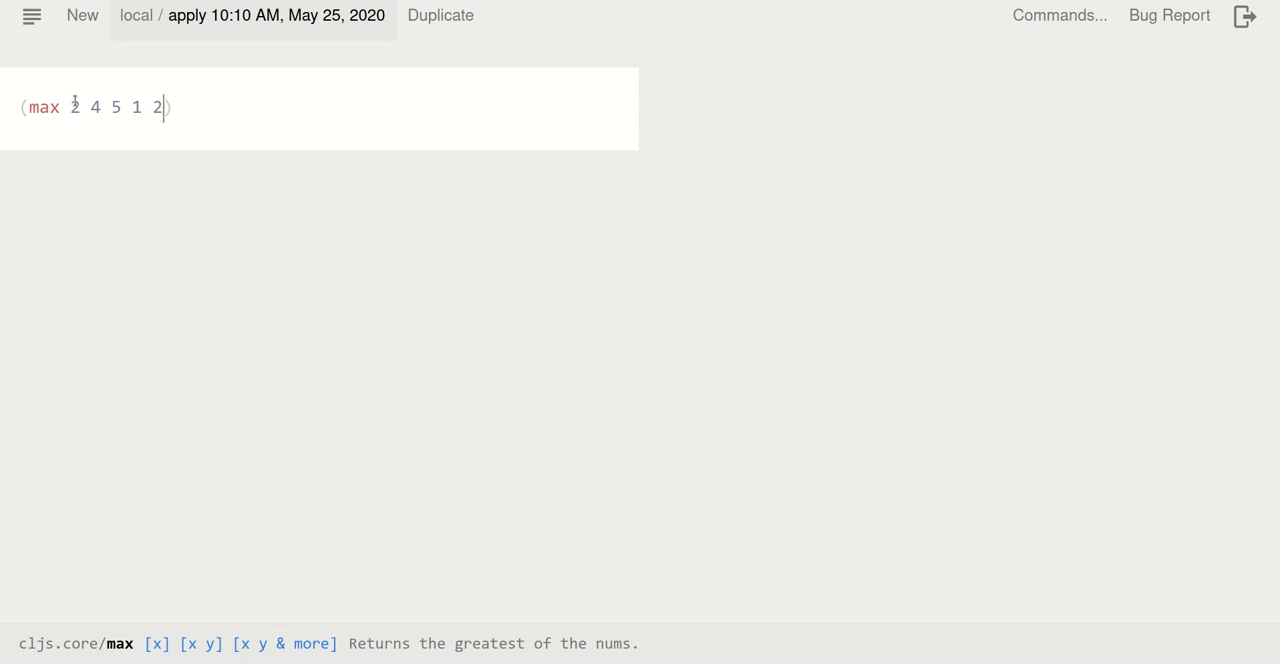
{"action": "type", "text": "6 3"}
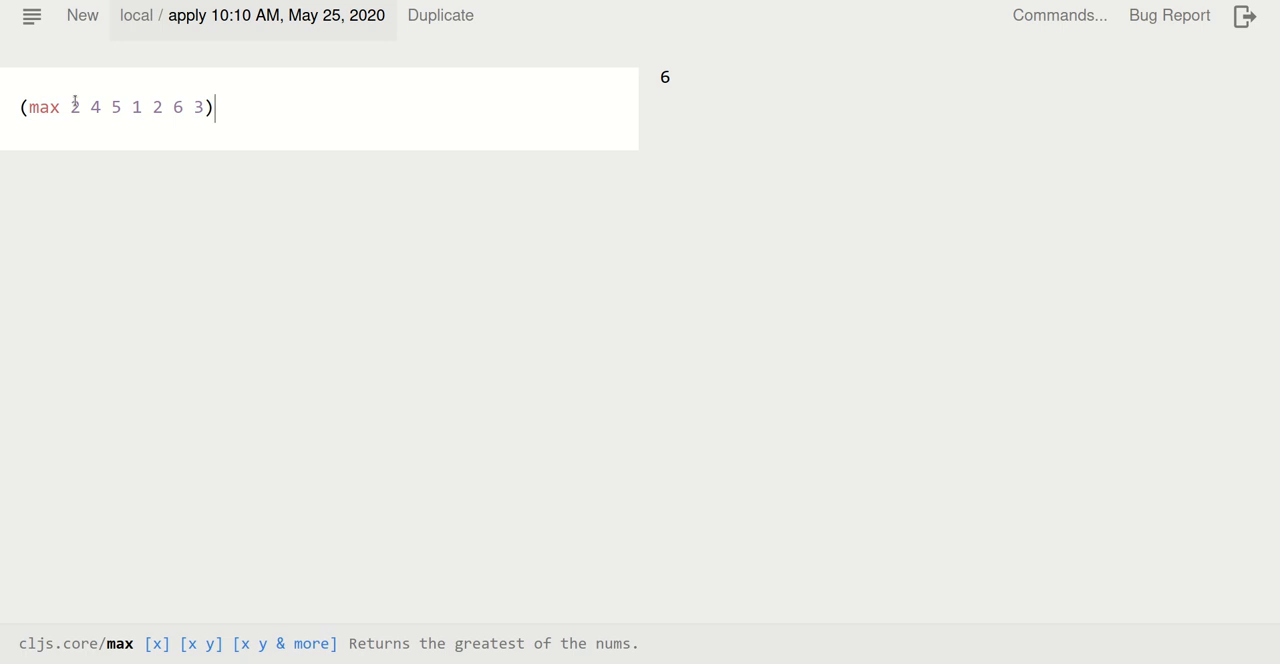
{"action": "key", "text": "Enter"}
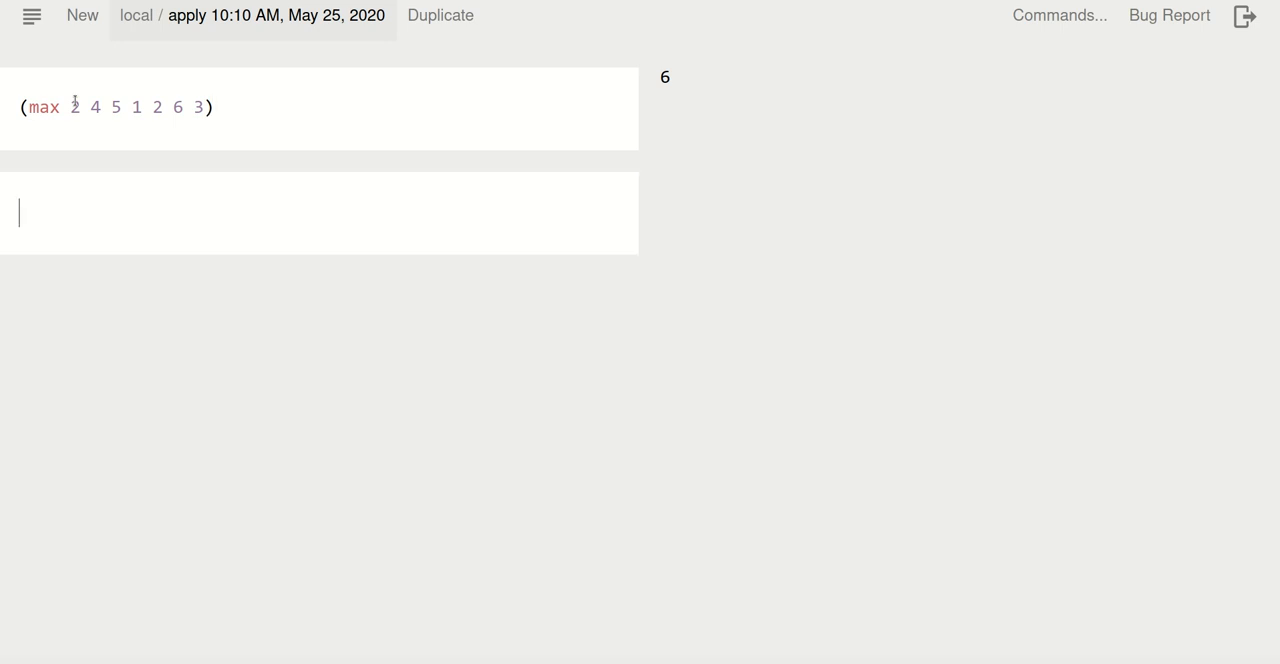
Enter (max [2 4 5 1 2 6 3]), which returns the vector, and reselect that cell
{"action": "type", "text": "()"}
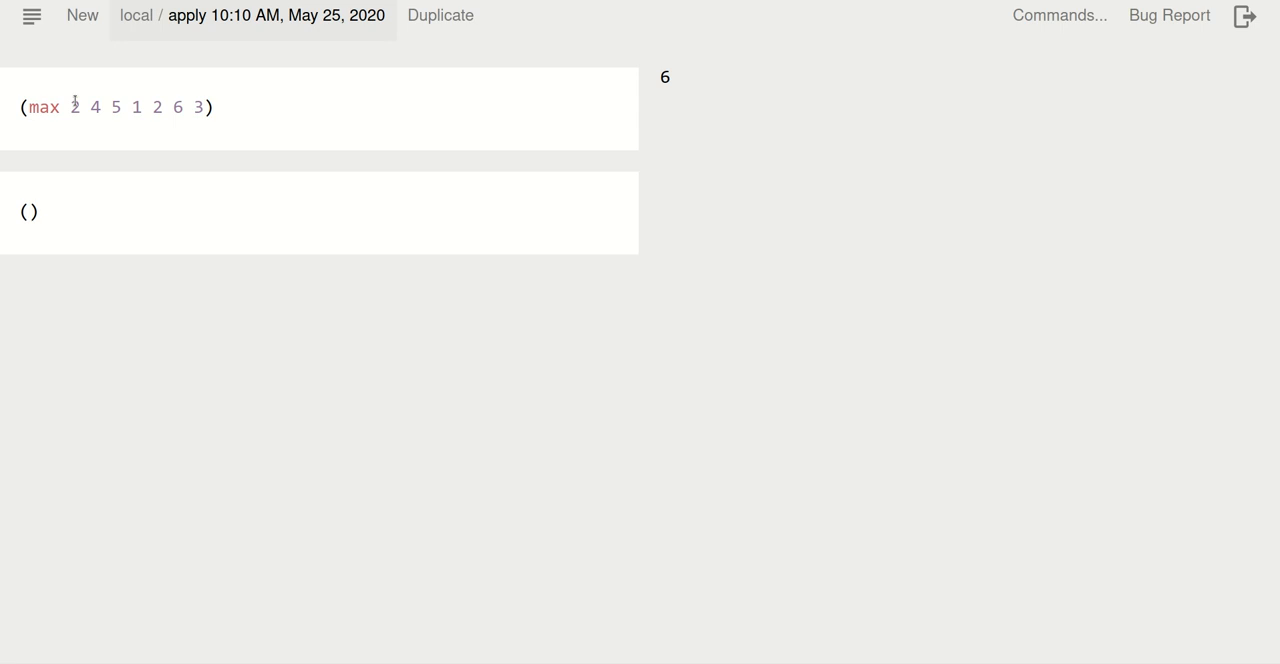
{"action": "type", "text": "max"}
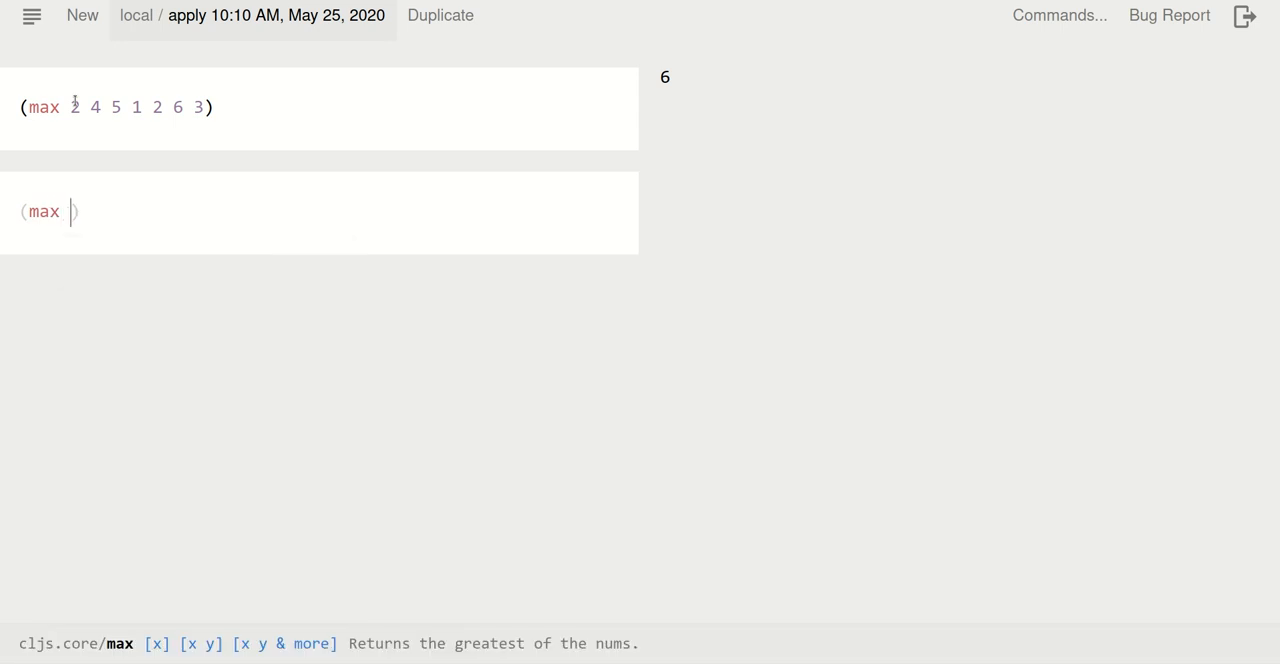
{"action": "type", "text": "[2 4 5 1 2"}
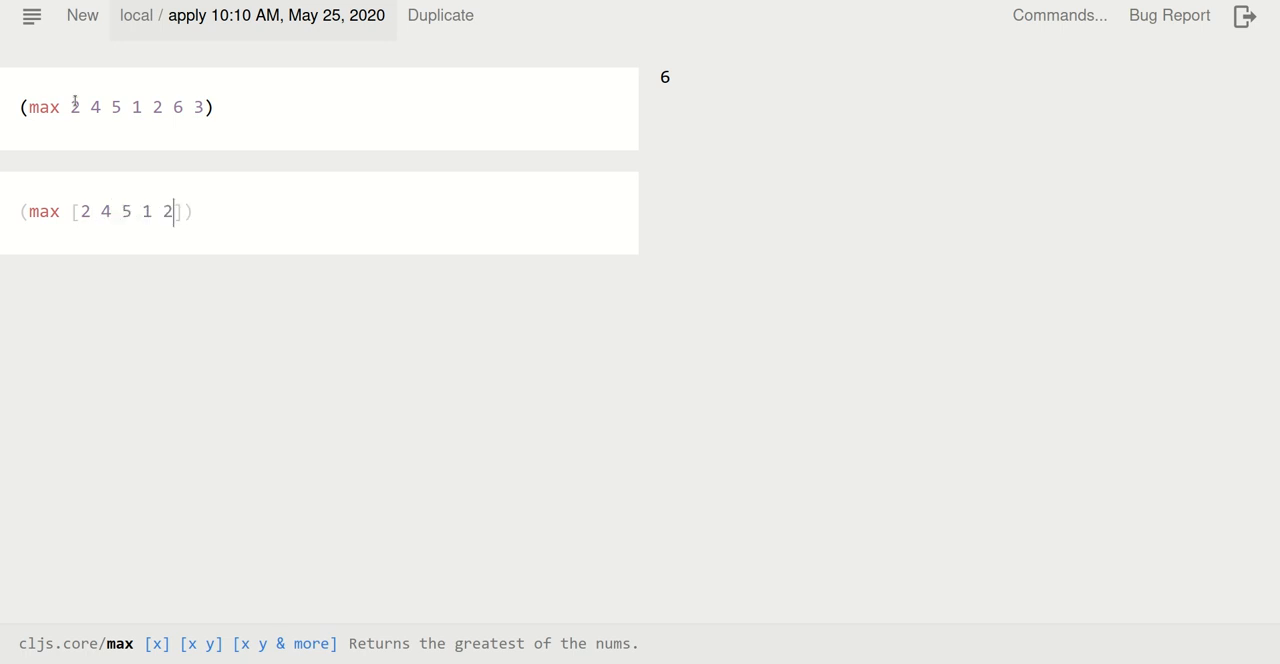
{"action": "type", "text": "6 3"}
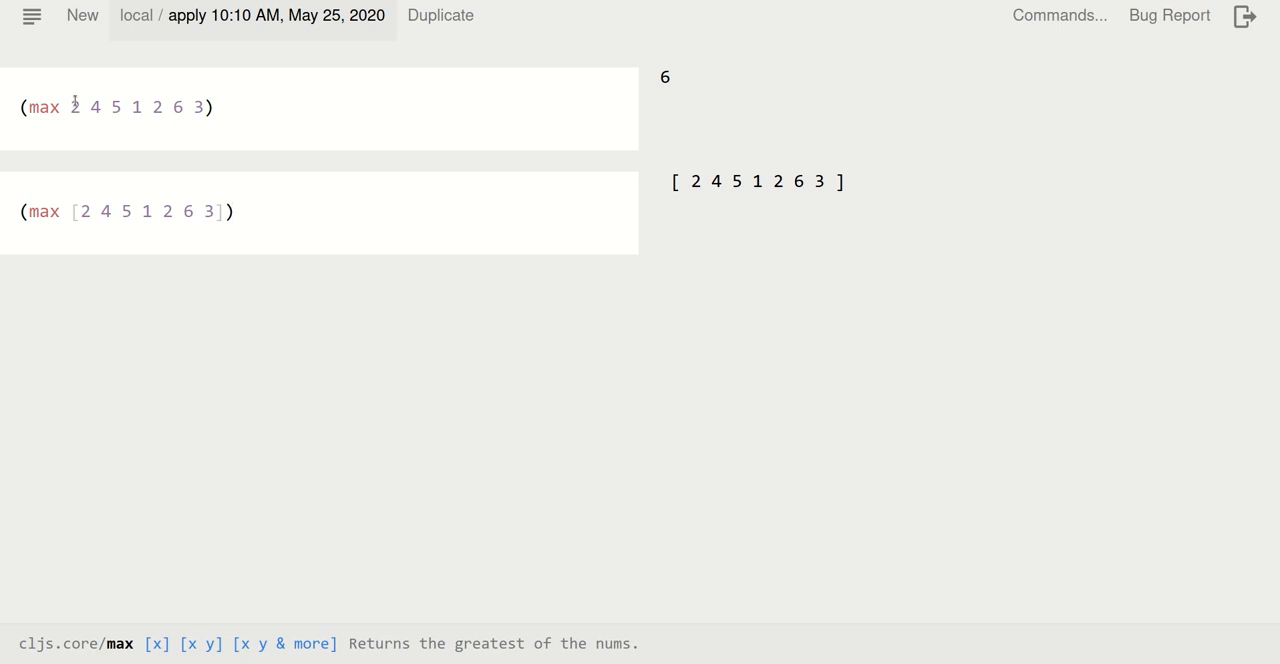
{"action": "left_click", "coordinate": [234, 211]}
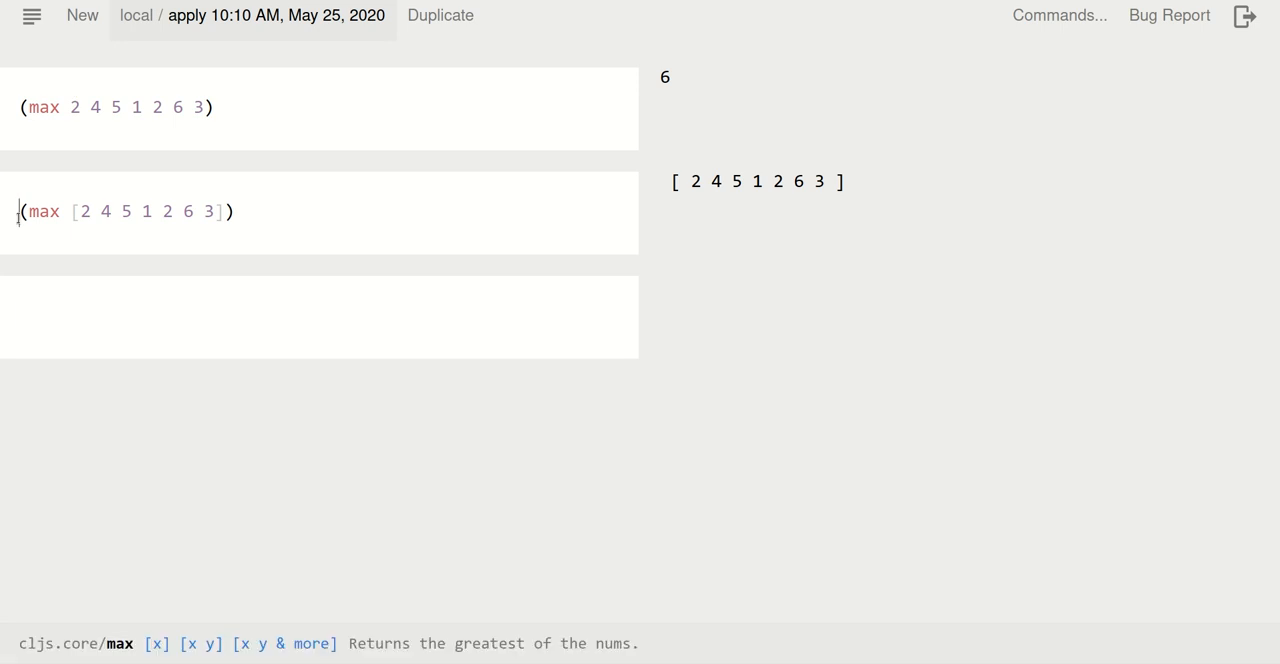
Copy the vector max expression and insert apply, so (apply max [2 4 5 1 2 6 3]) returns 6
{"action": "triple_click", "coordinate": [125, 211]}
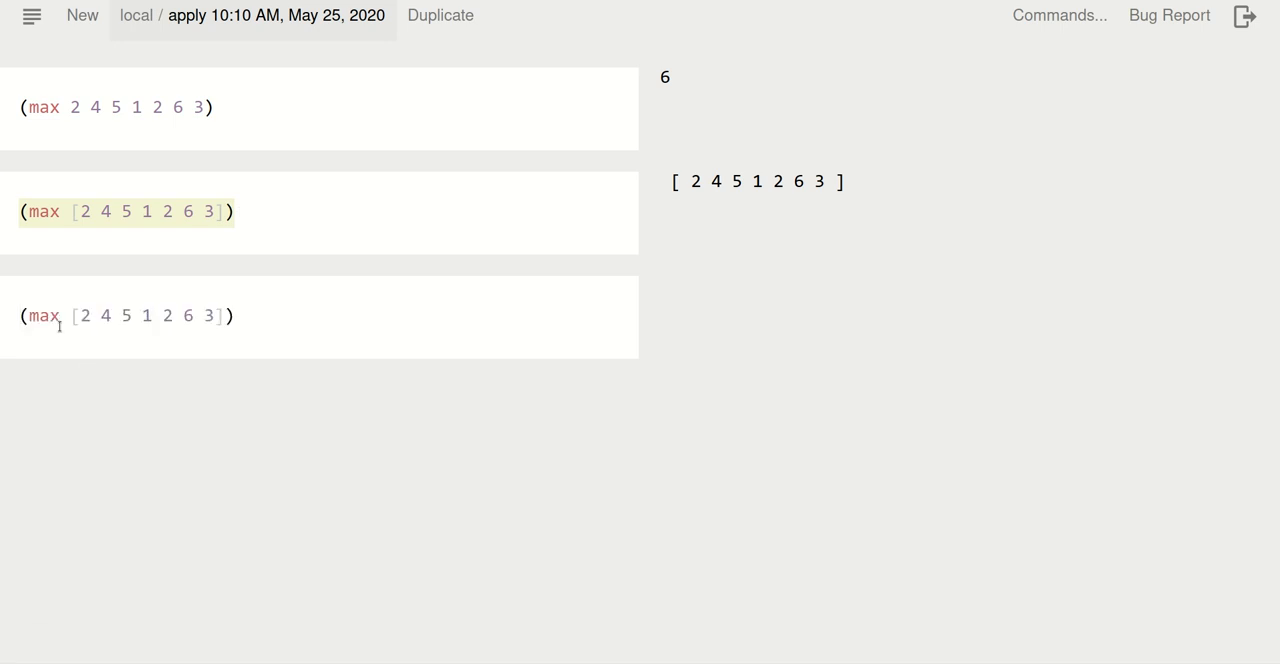
{"action": "type", "text": "appl"}
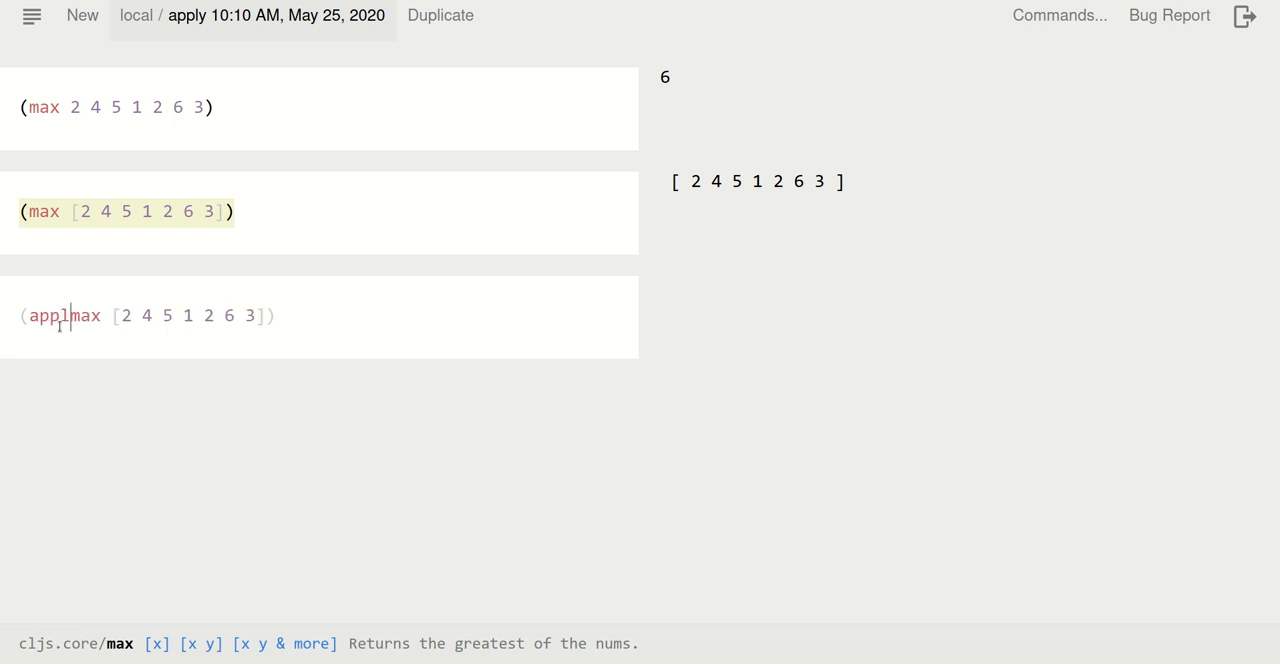
{"action": "type", "text": "y"}
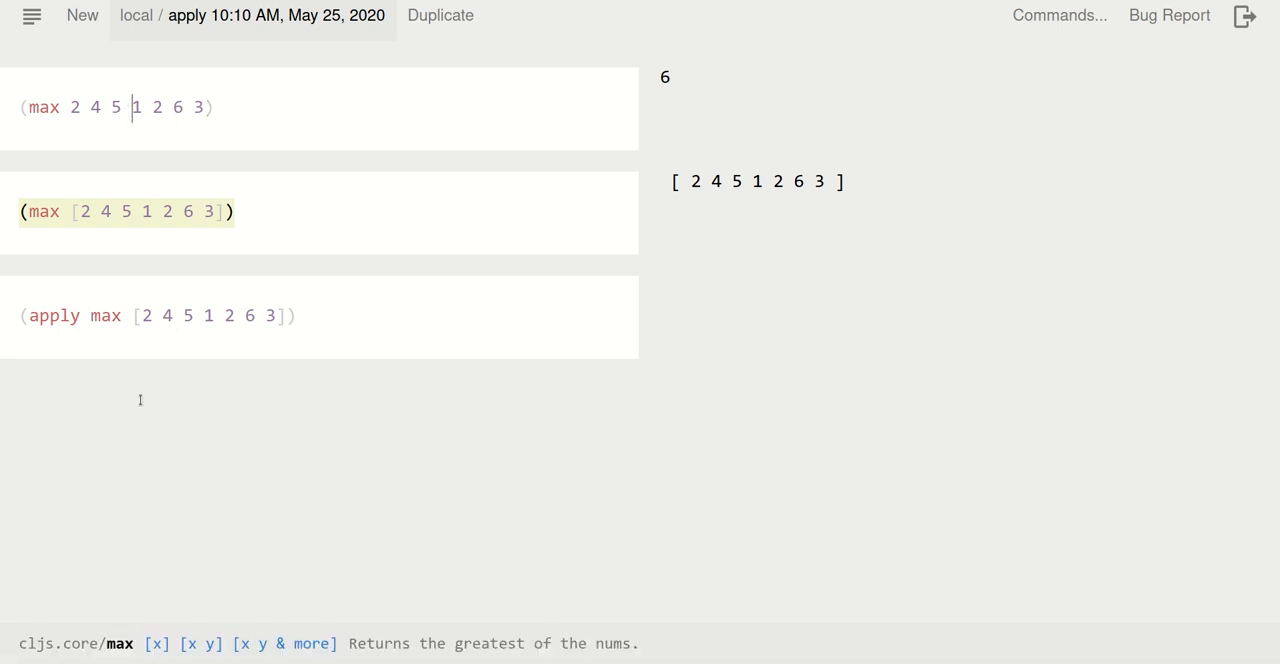
{"action": "left_click", "coordinate": [290, 315]}
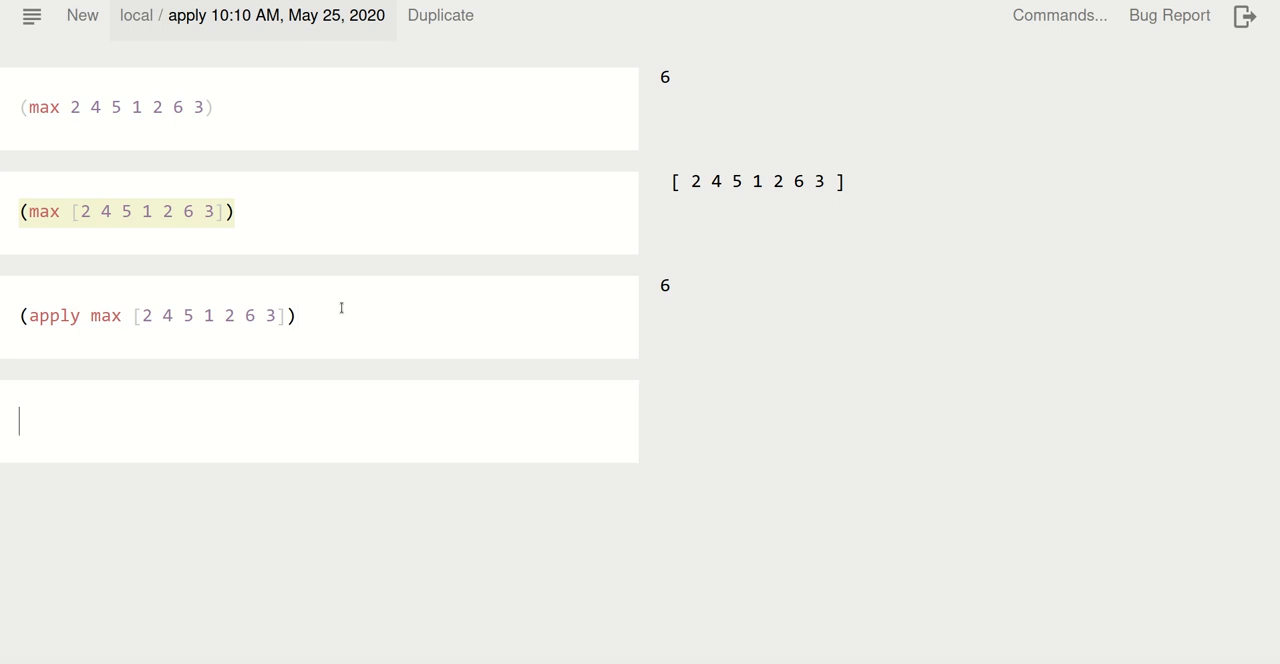
Build (apply + [10 12 4]) returning 26 and start the next expression
{"action": "type", "text": "(+ 10"}
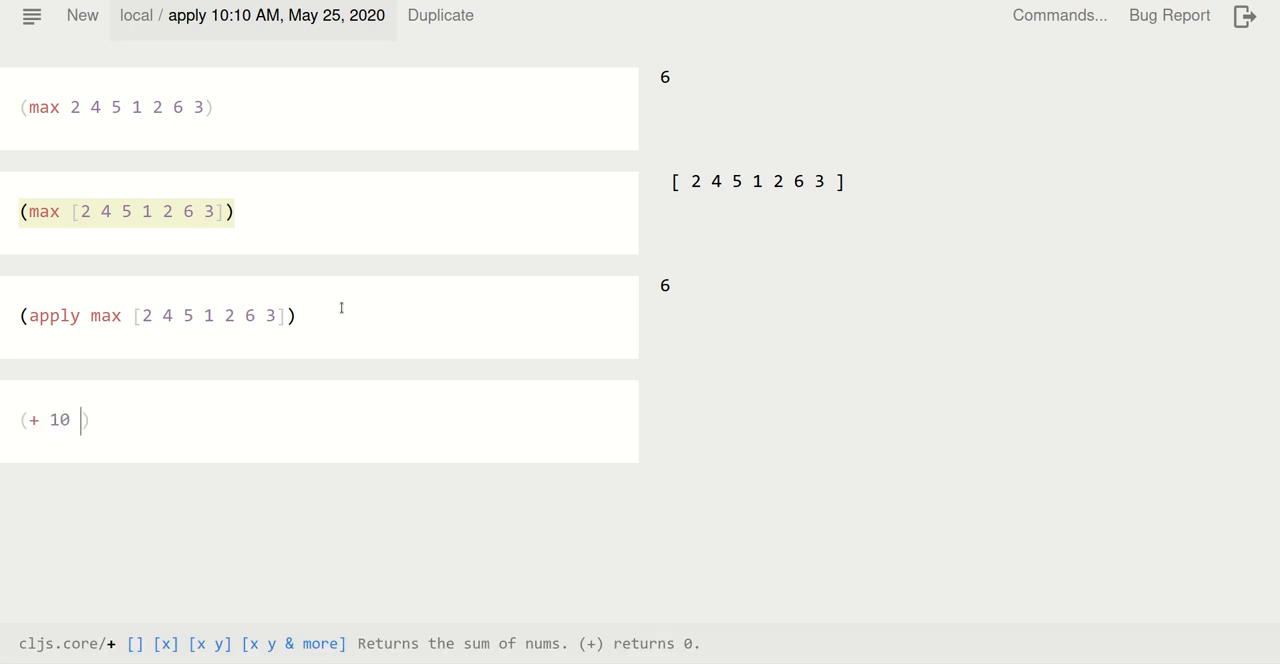
{"action": "type", "text": "12"}
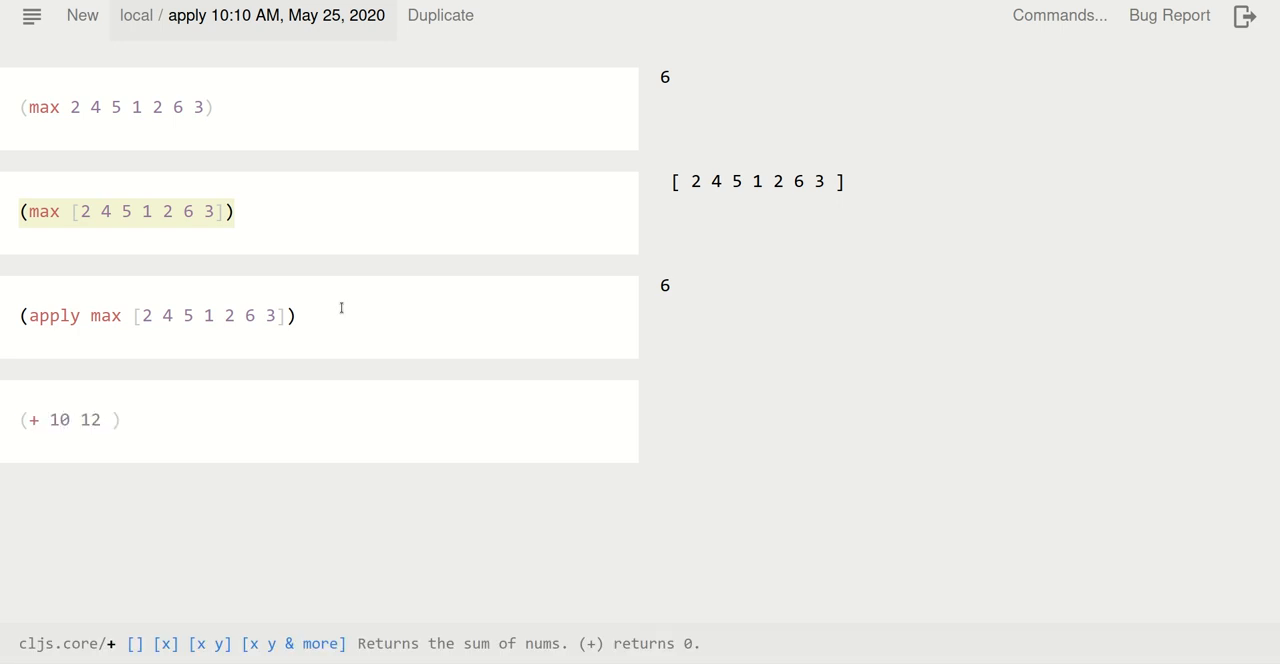
{"action": "type", "text": "4"}
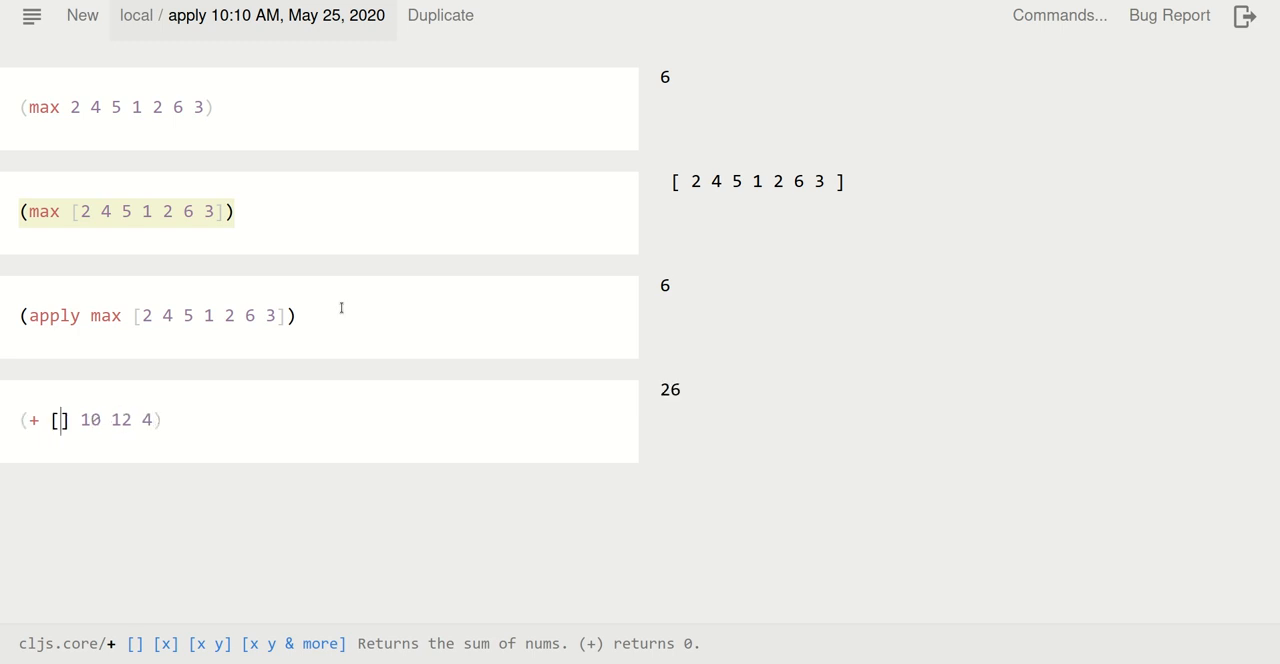
{"action": "type", "text": "10"}
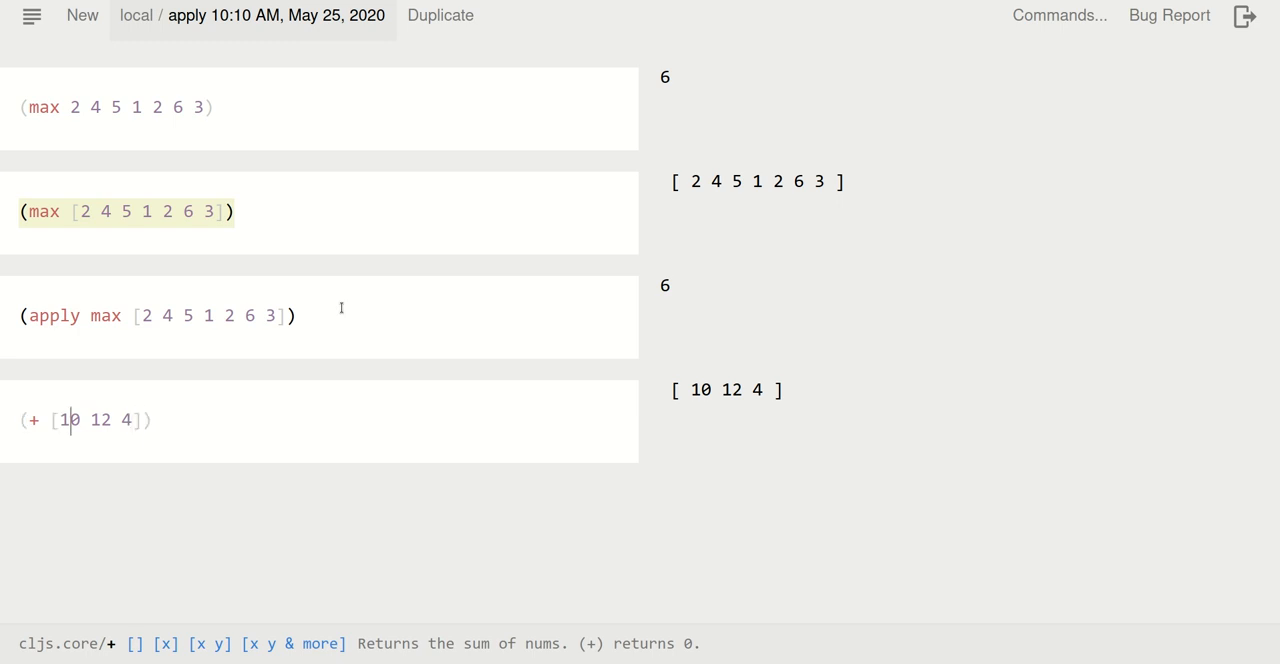
{"action": "type", "text": "apply"}
{"action": "type", "text": "("}
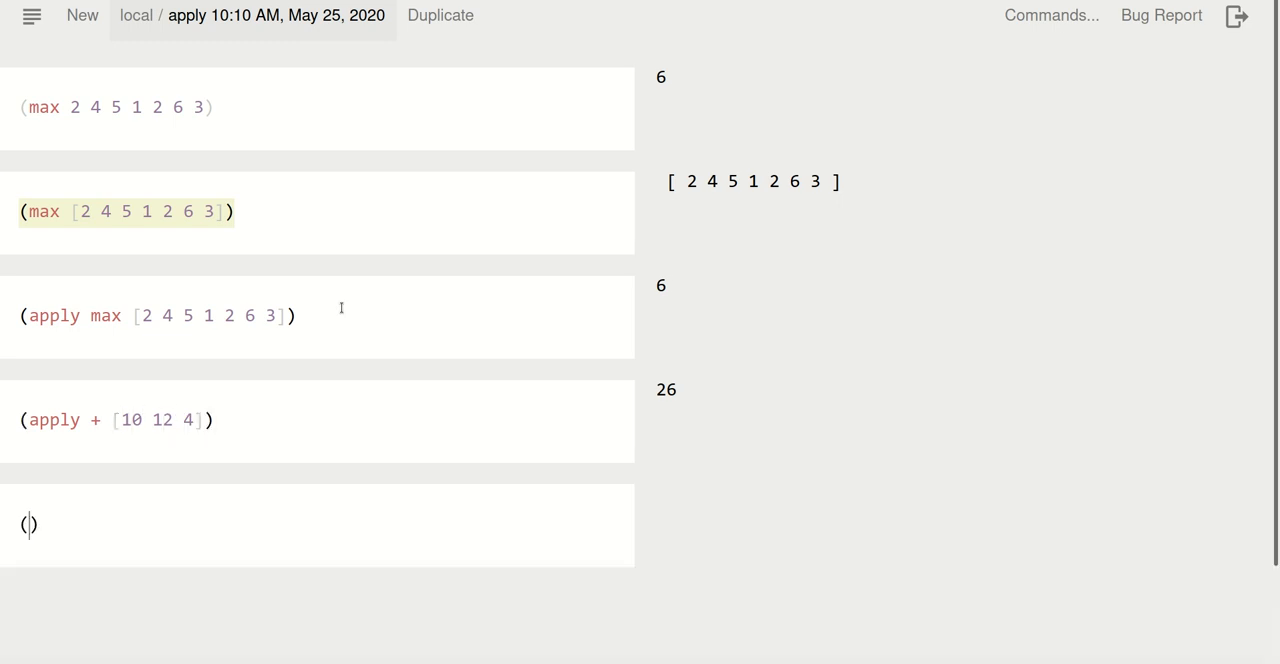
Complete (str \h \e \l \l \o) and evaluate it to "hello"
{"action": "type", "text": "str"}
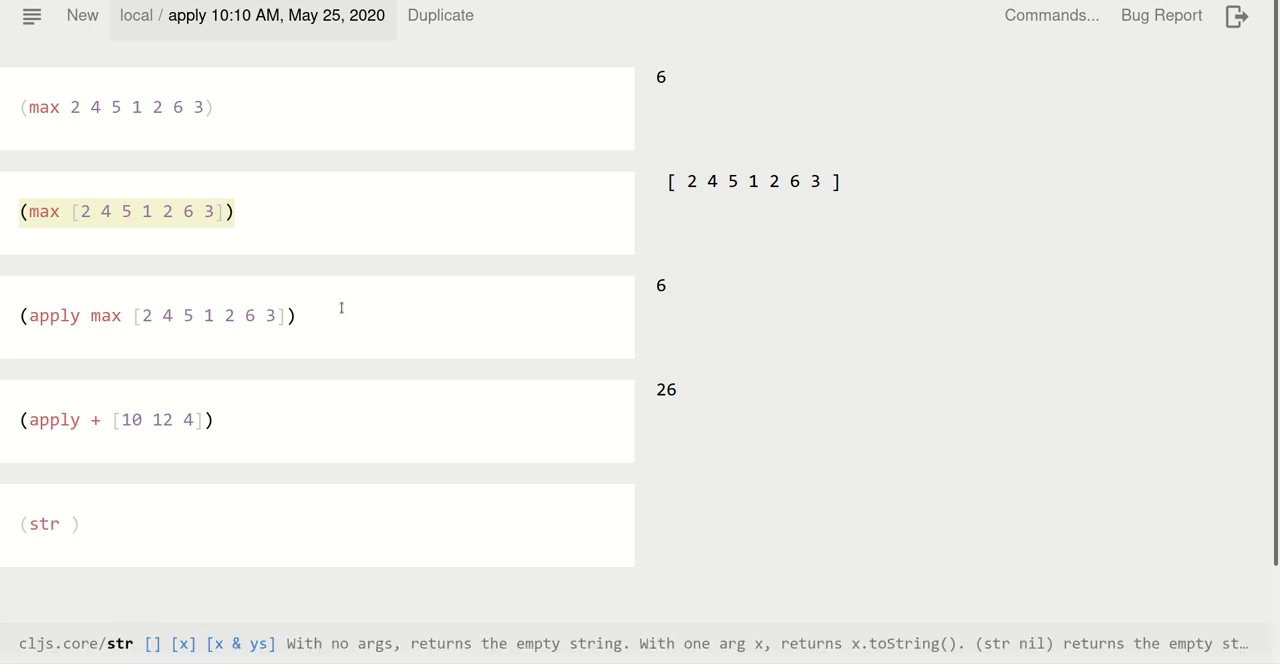
{"action": "left_click", "coordinate": [68, 524]}
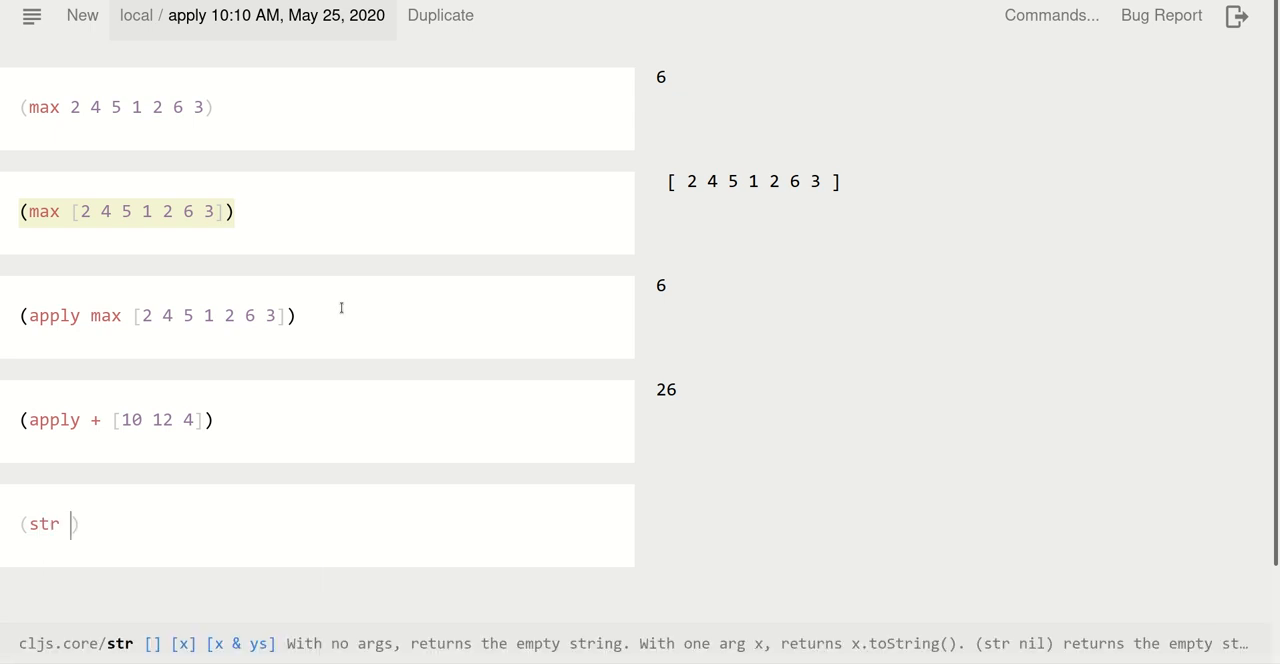
{"action": "type", "text": "\\he"}
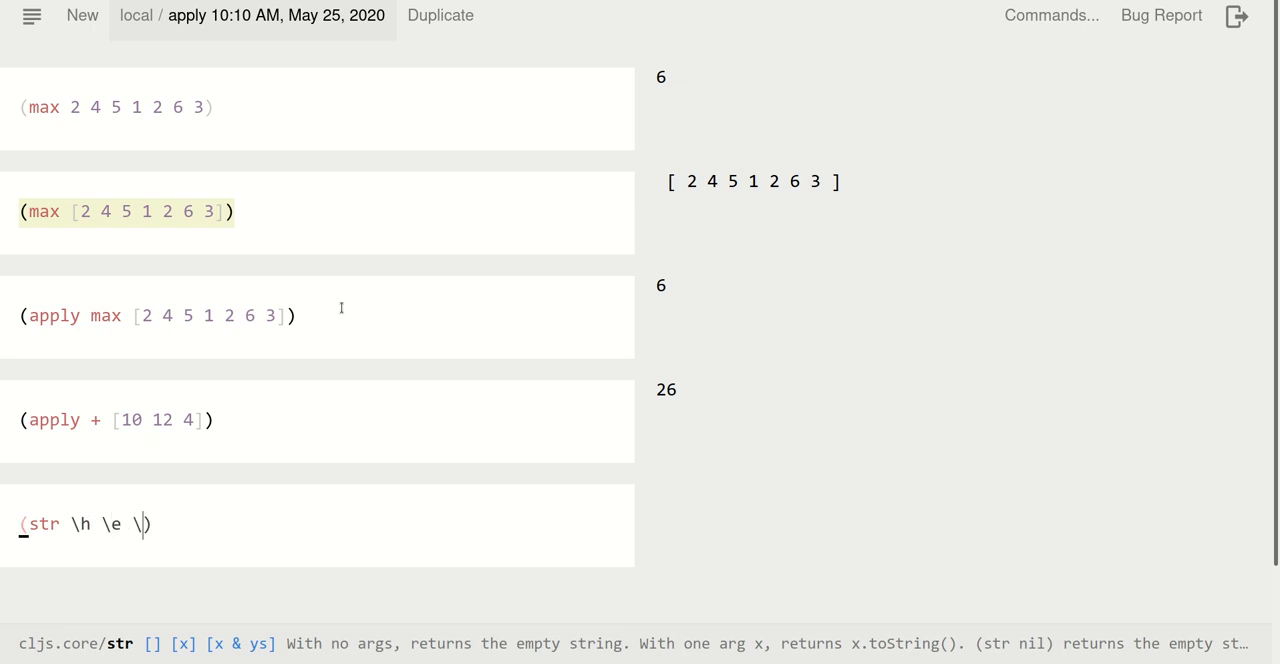
{"action": "type", "text": "l"}
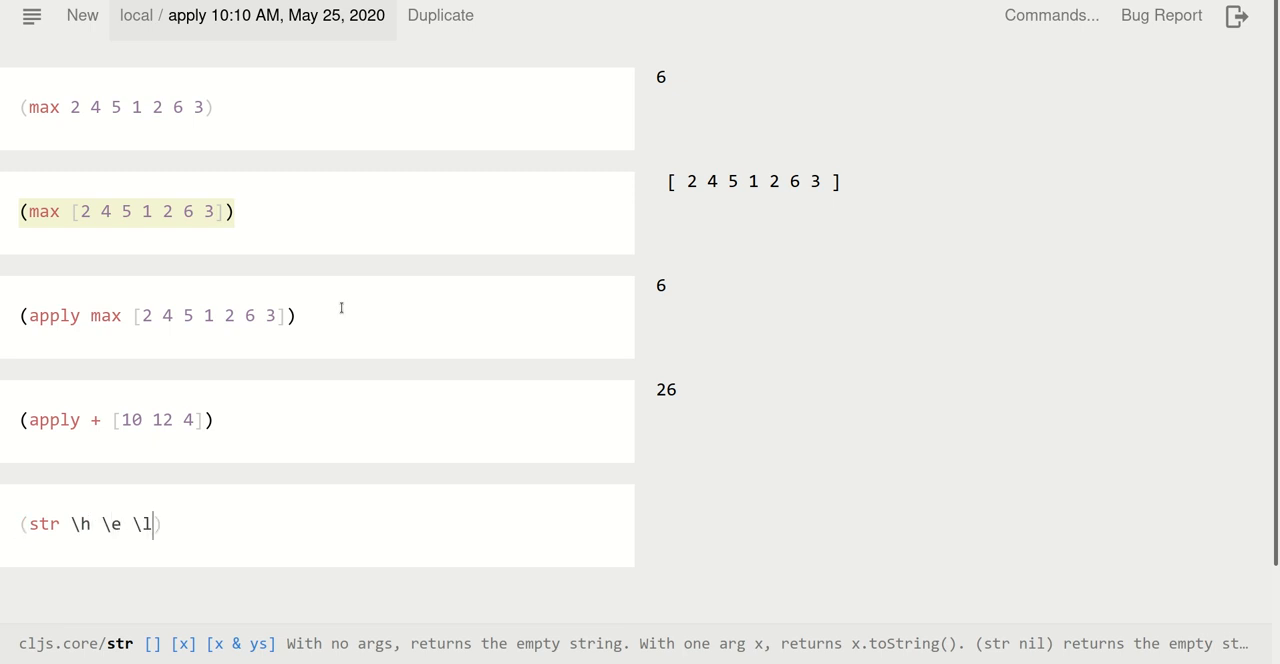
{"action": "type", "text": "\\l \\"}
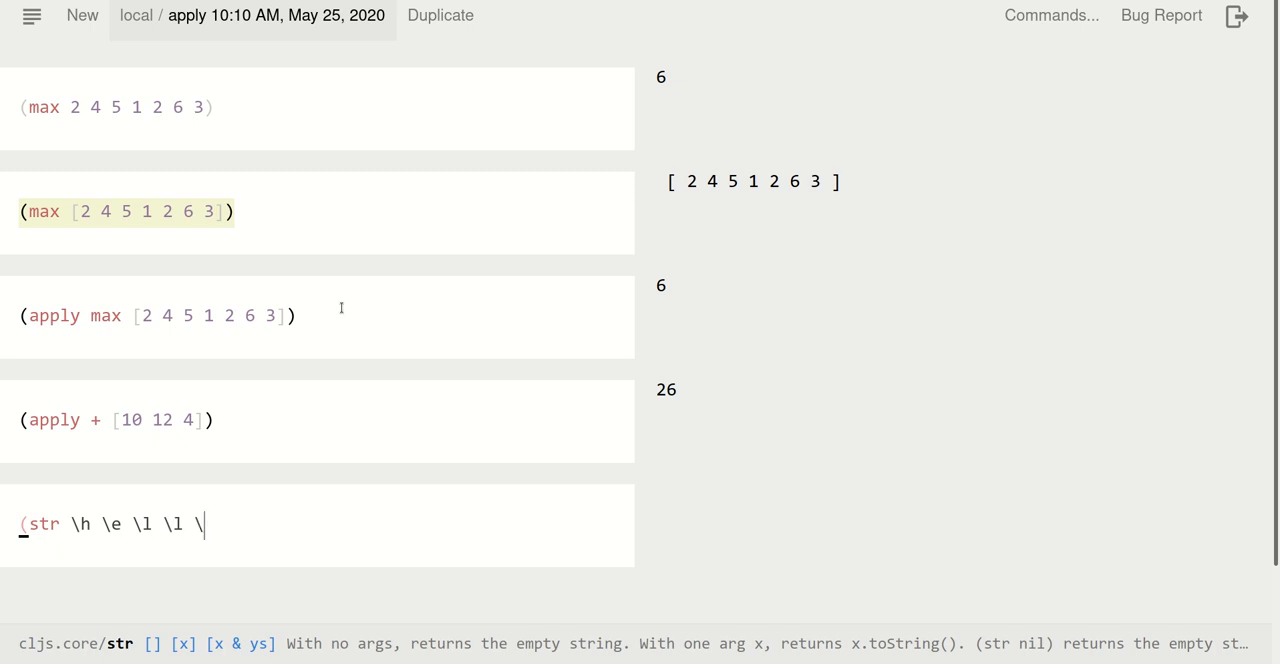
{"action": "type", "text": "o"}
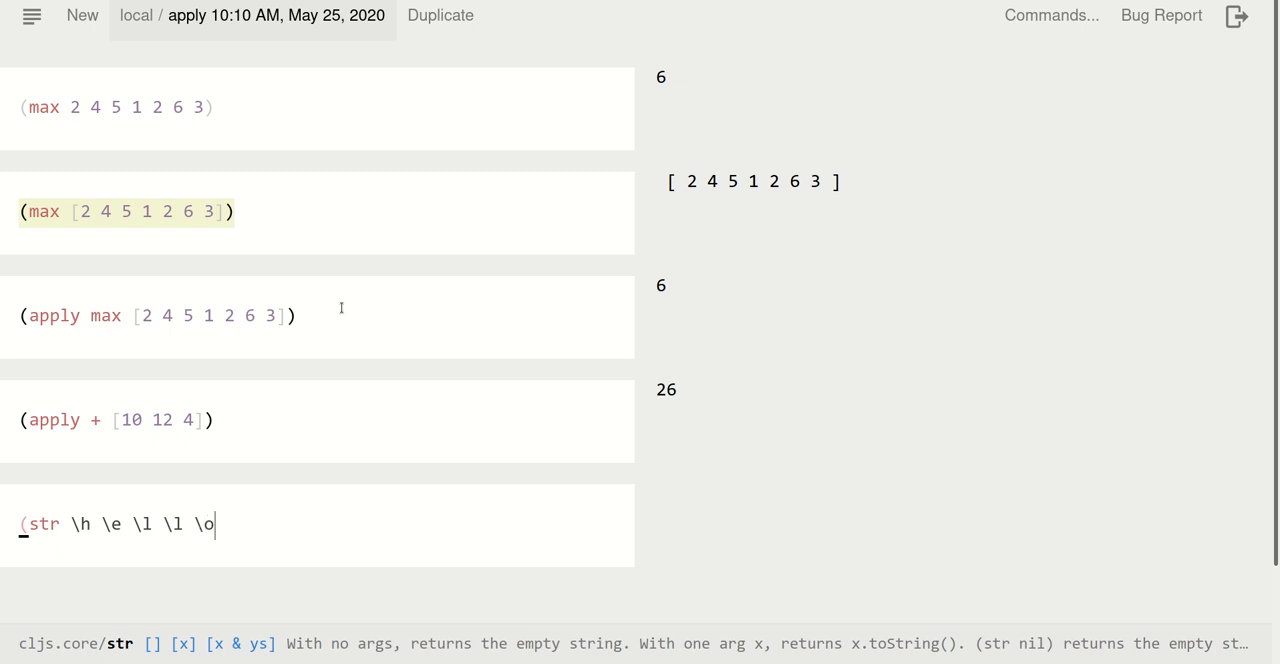
{"action": "type", "text": ")"}
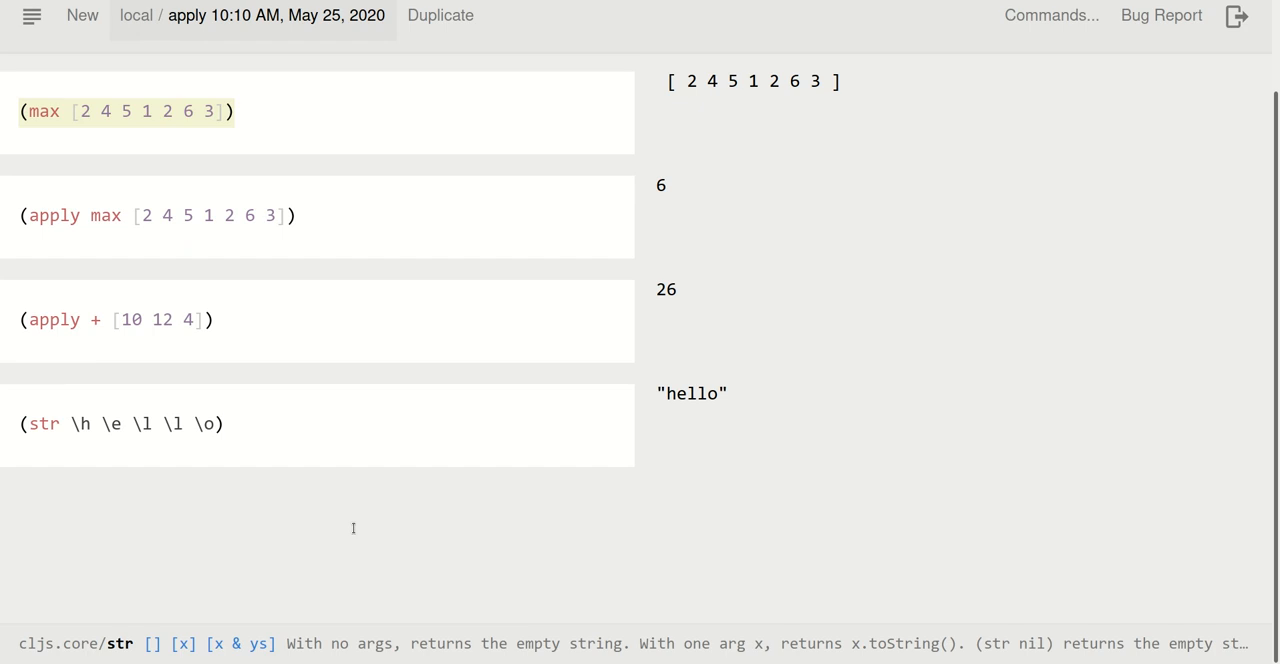
{"action": "left_click", "coordinate": [113, 424]}
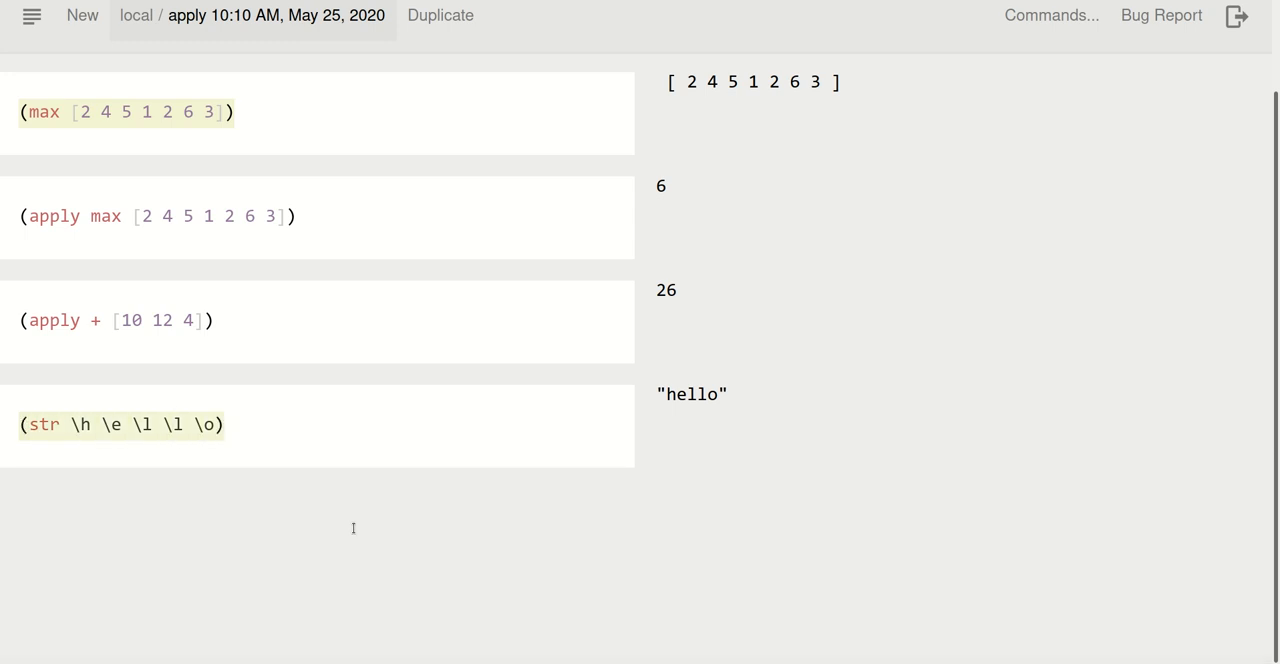
In a new cell, enter (apply str [\h \e \l \l \o]) returning "hello"
{"action": "left_click", "coordinate": [353, 528]}
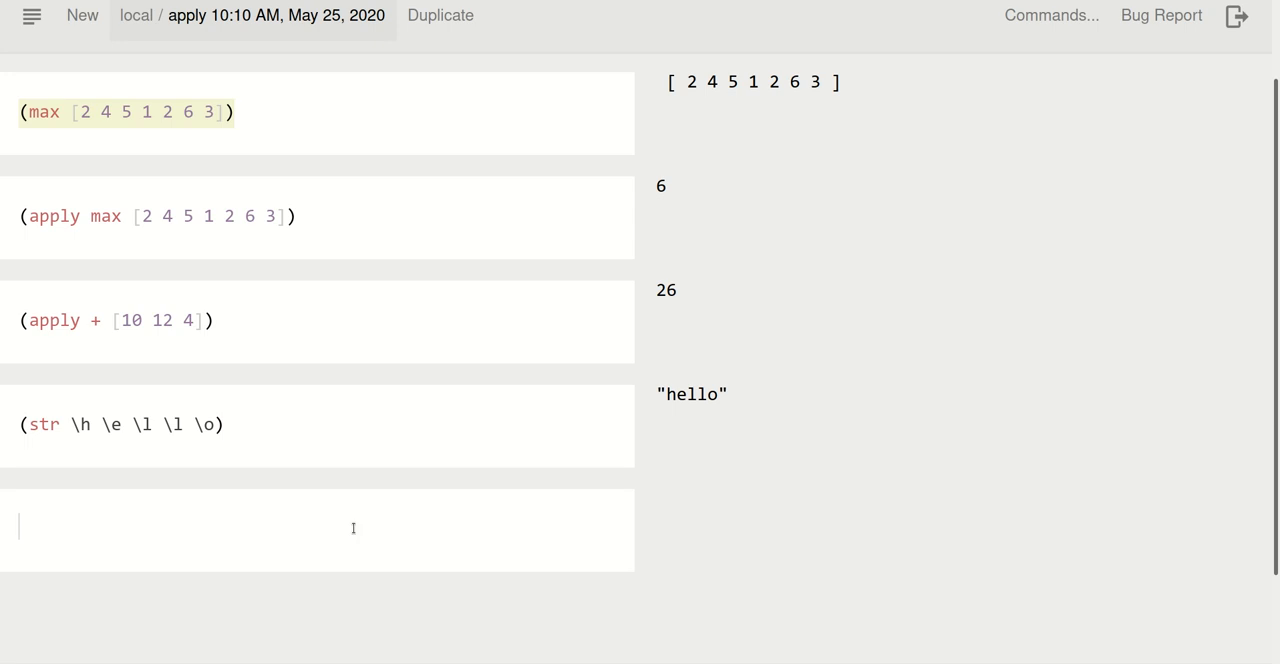
{"action": "type", "text": "(max [2 4 5 1 2 6 3])"}
{"action": "type", "text": "(str \\h \\e \\l \\l \\o"}
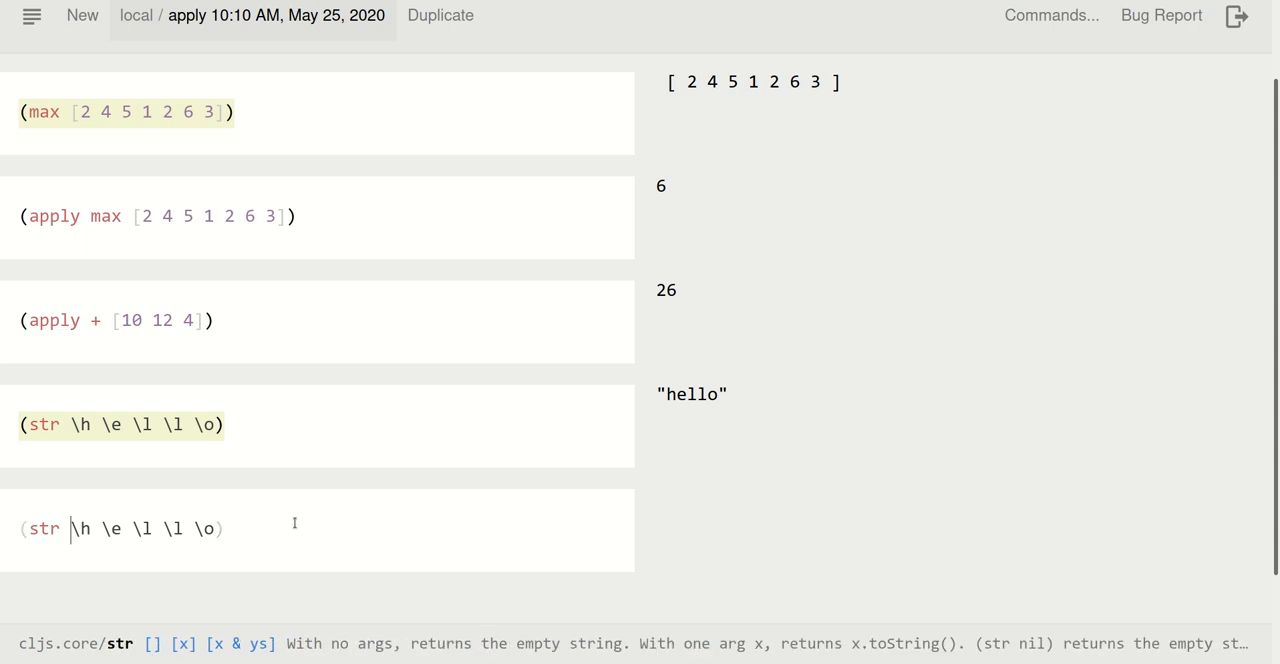
{"action": "type", "text": "[]"}
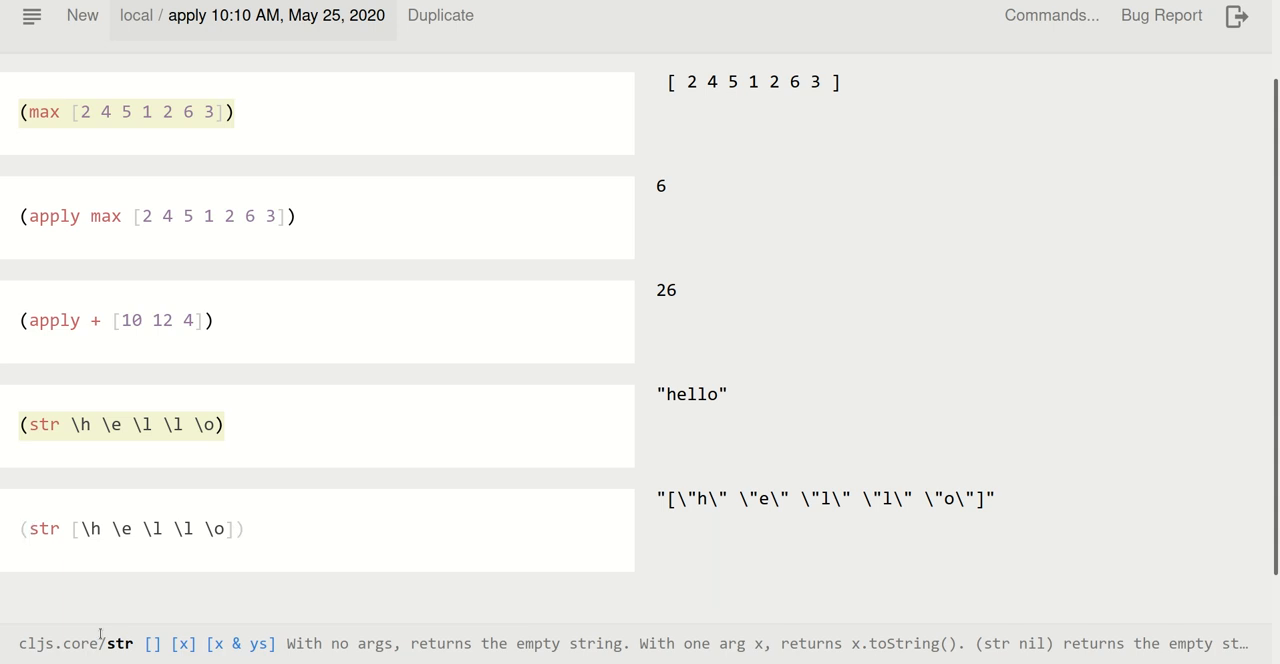
{"action": "type", "text": "apply"}
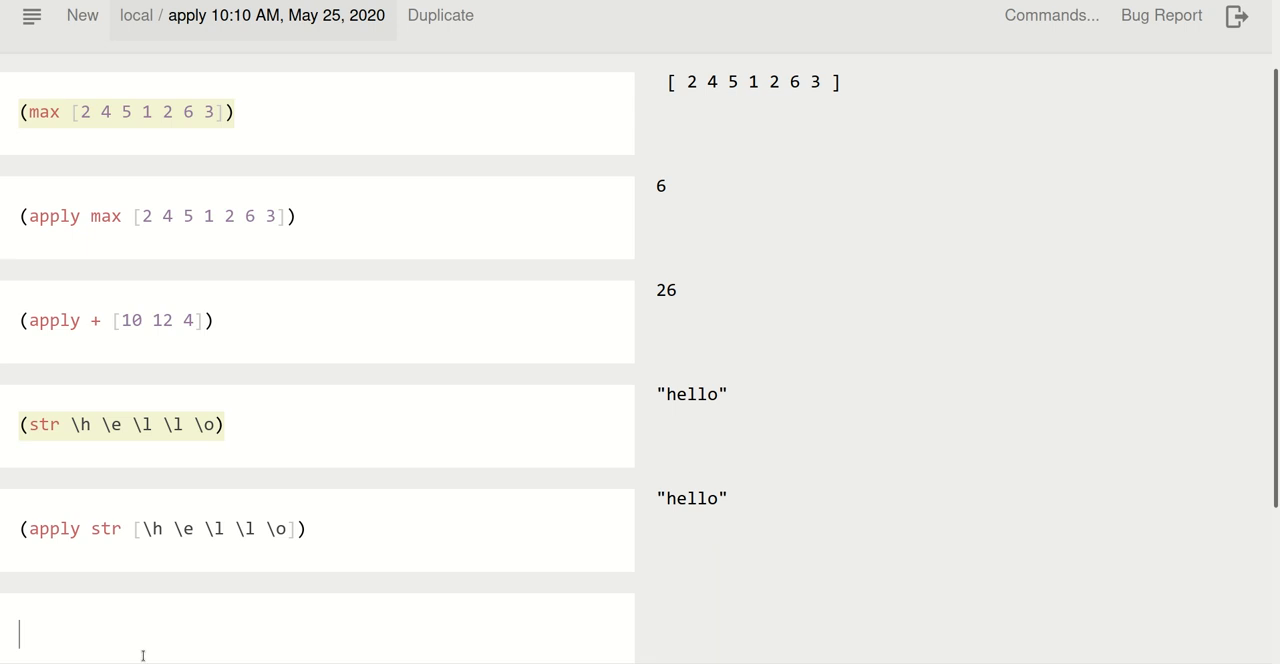
Type the comment "; (apply f [x y z]) -> (f x y z) = manual function call"
{"action": "scroll", "scroll_direction": "down", "scroll_amount": 3}
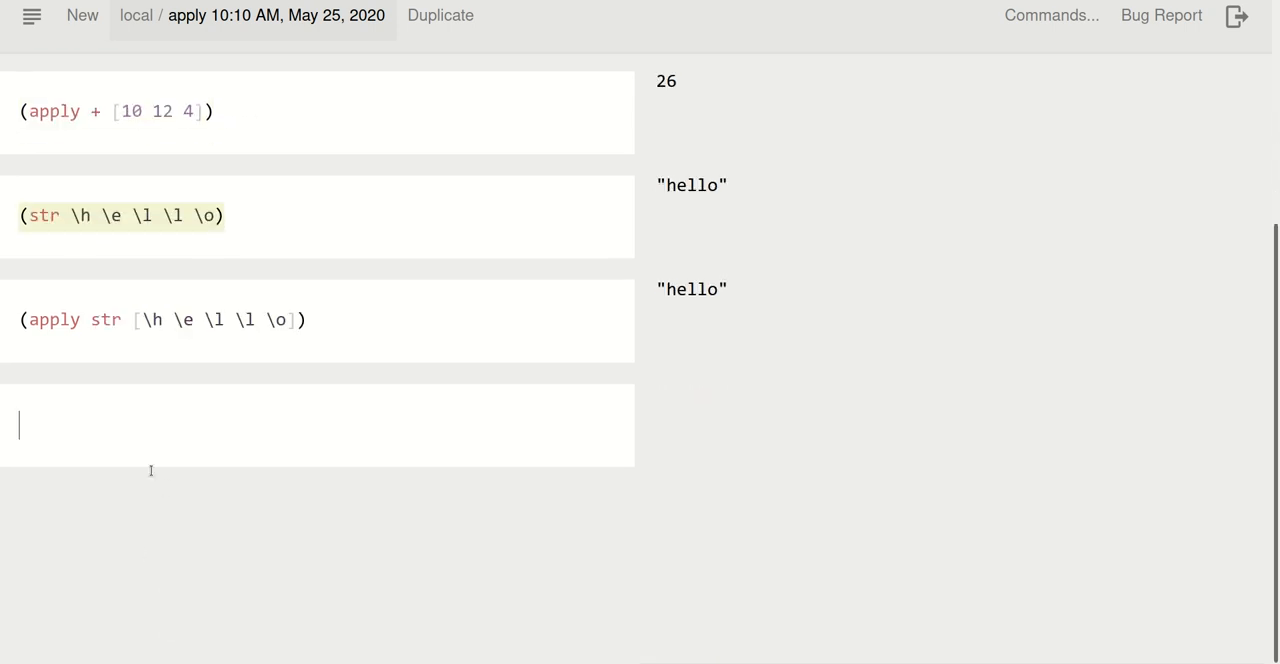
{"action": "type", "text": "; (a"}
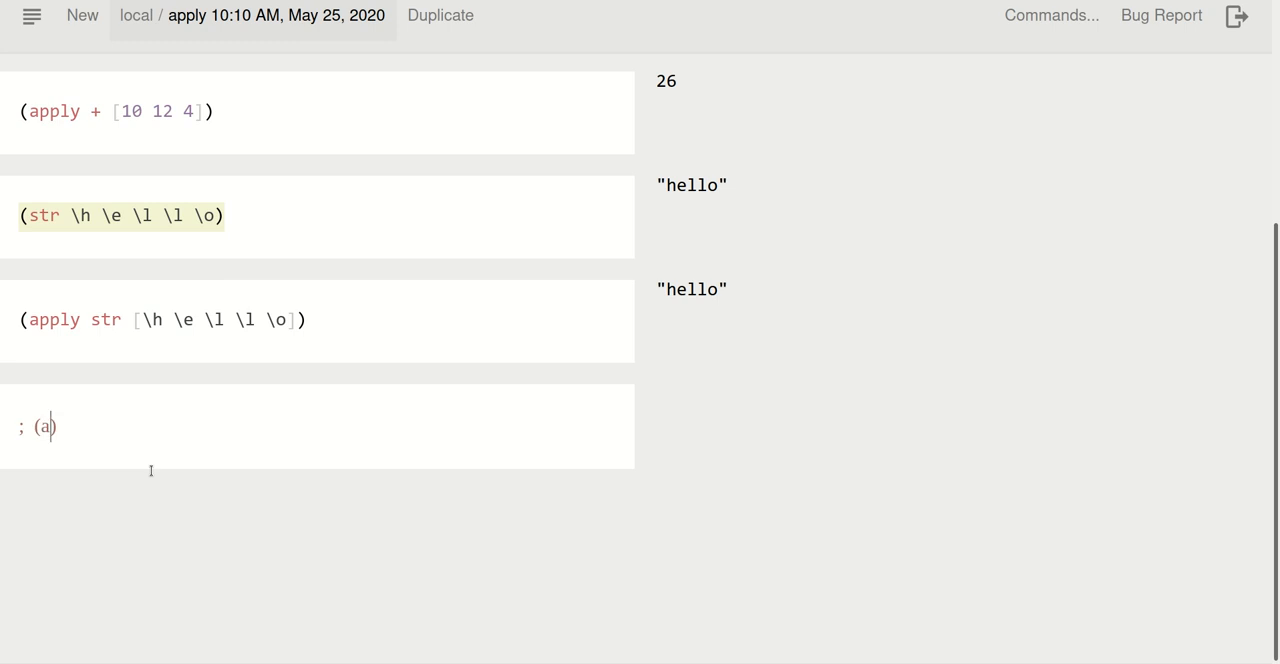
{"action": "type", "text": "pply f"}
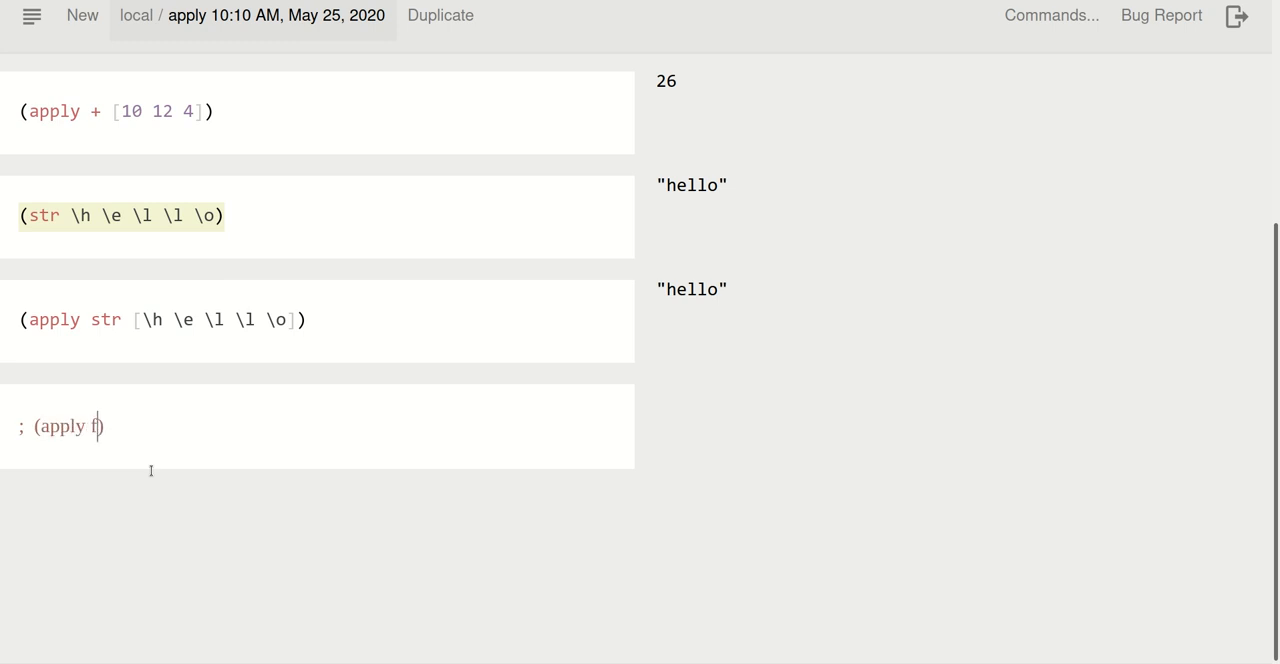
{"action": "type", "text": "["}
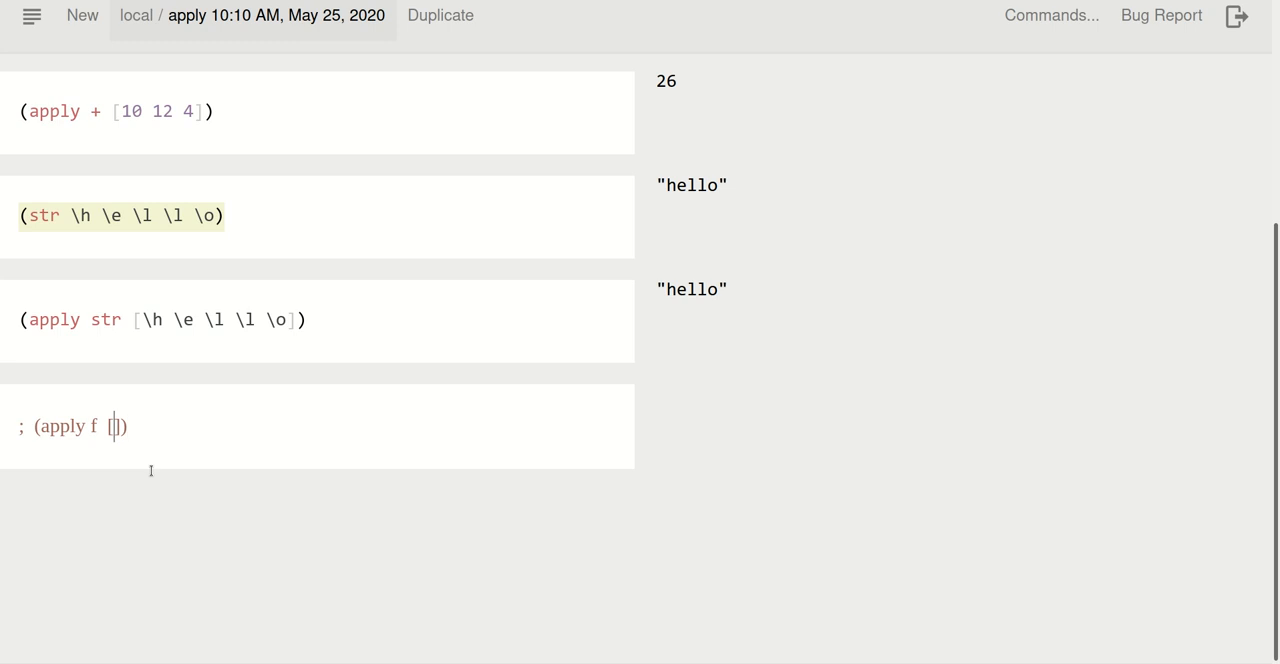
{"action": "type", "text": "x y z"}
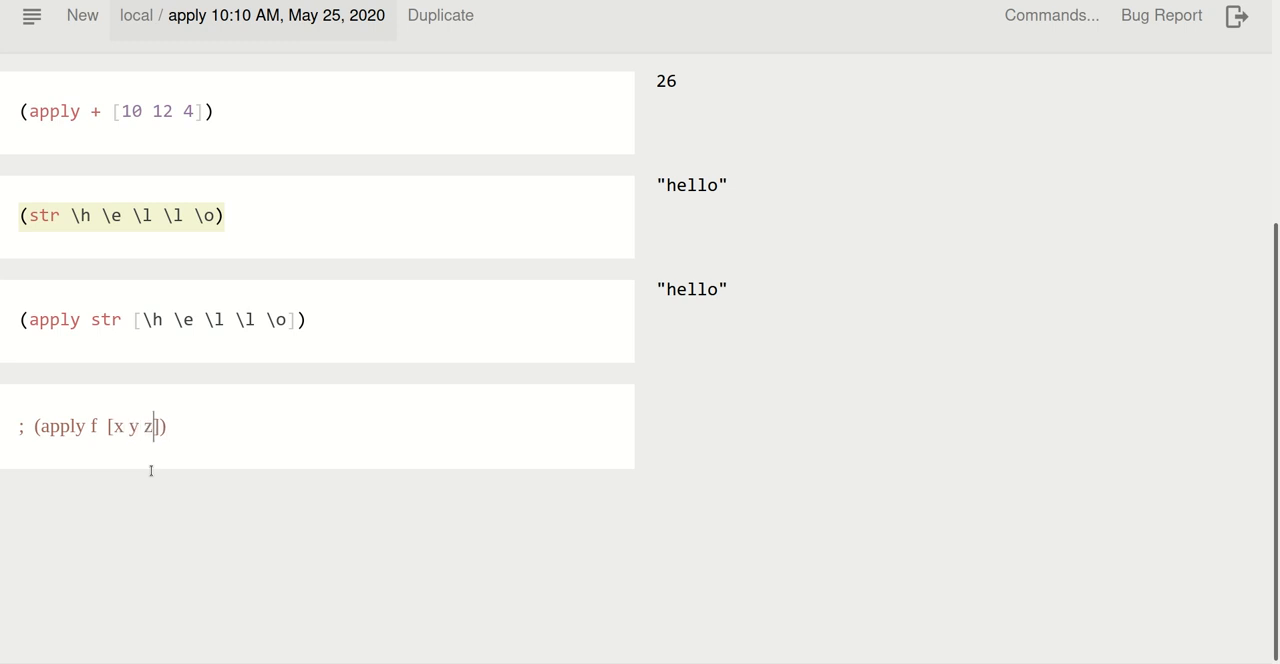
{"action": "type", "text": "-"}
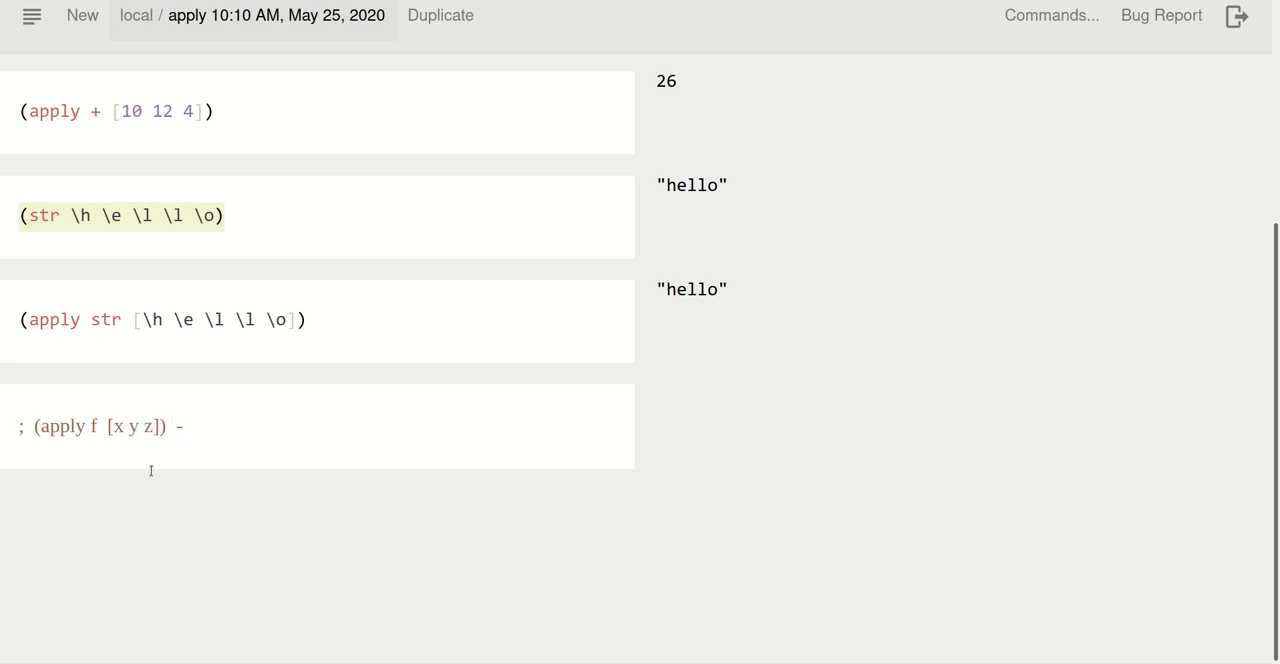
{"action": "type", "text": ">"}
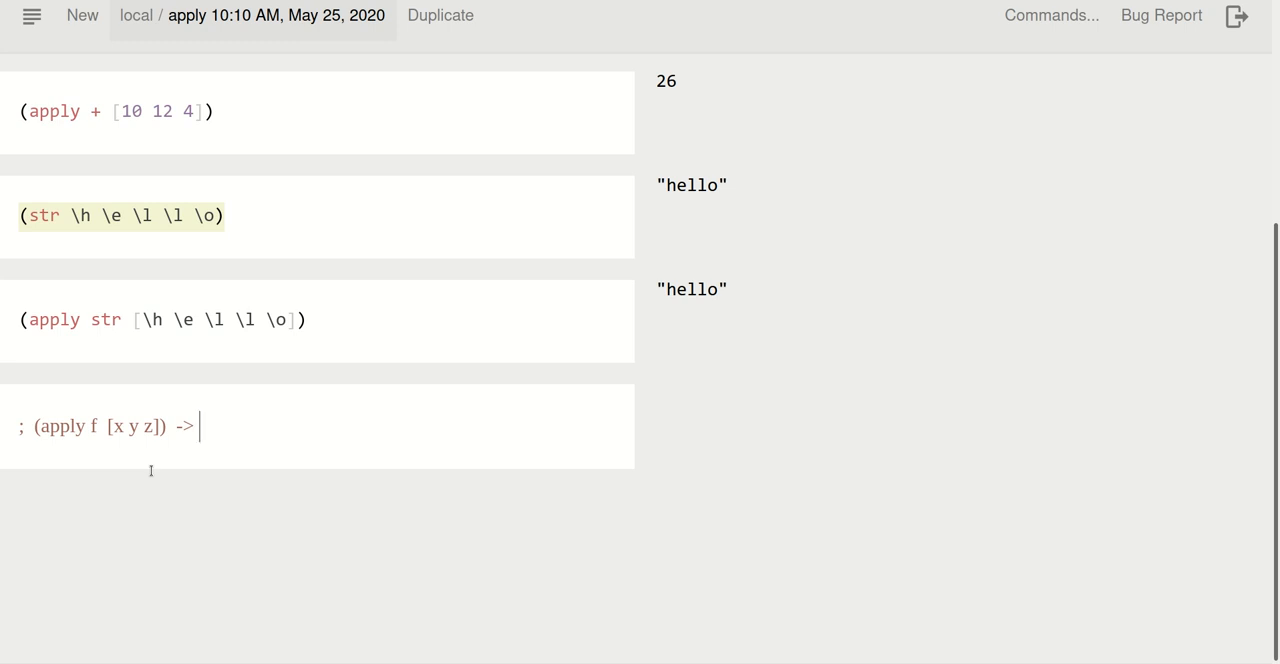
{"action": "type", "text": "(f x y z"}
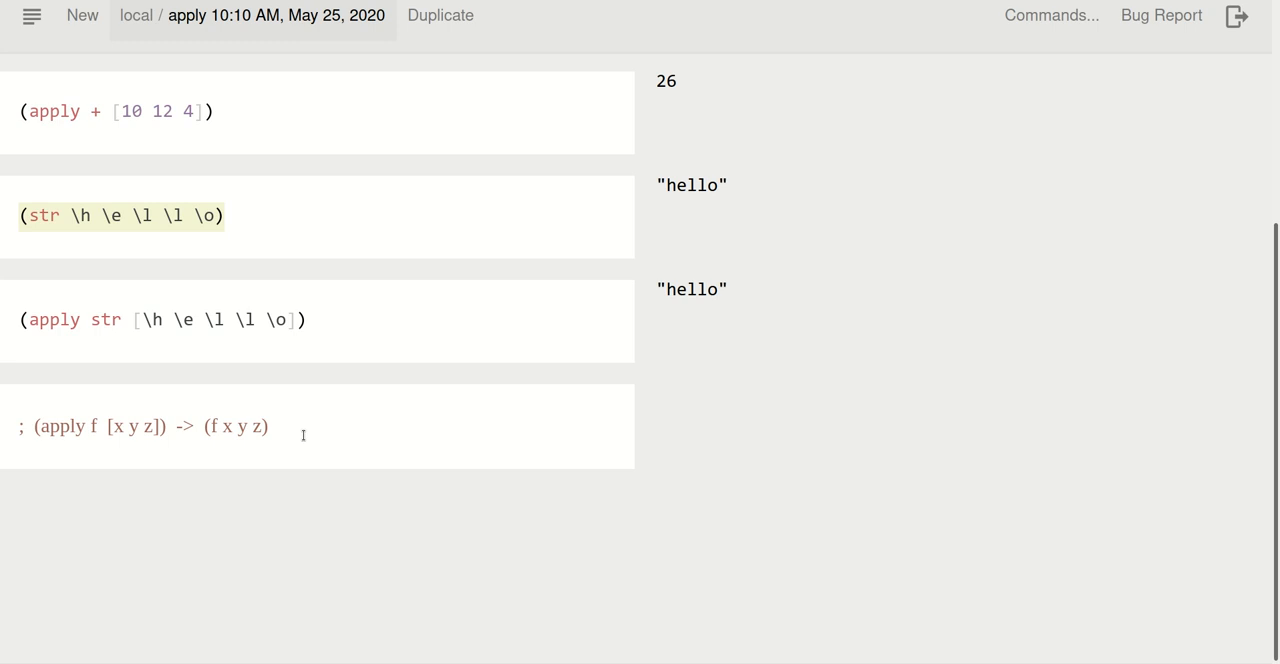
{"action": "type", "text": "="}
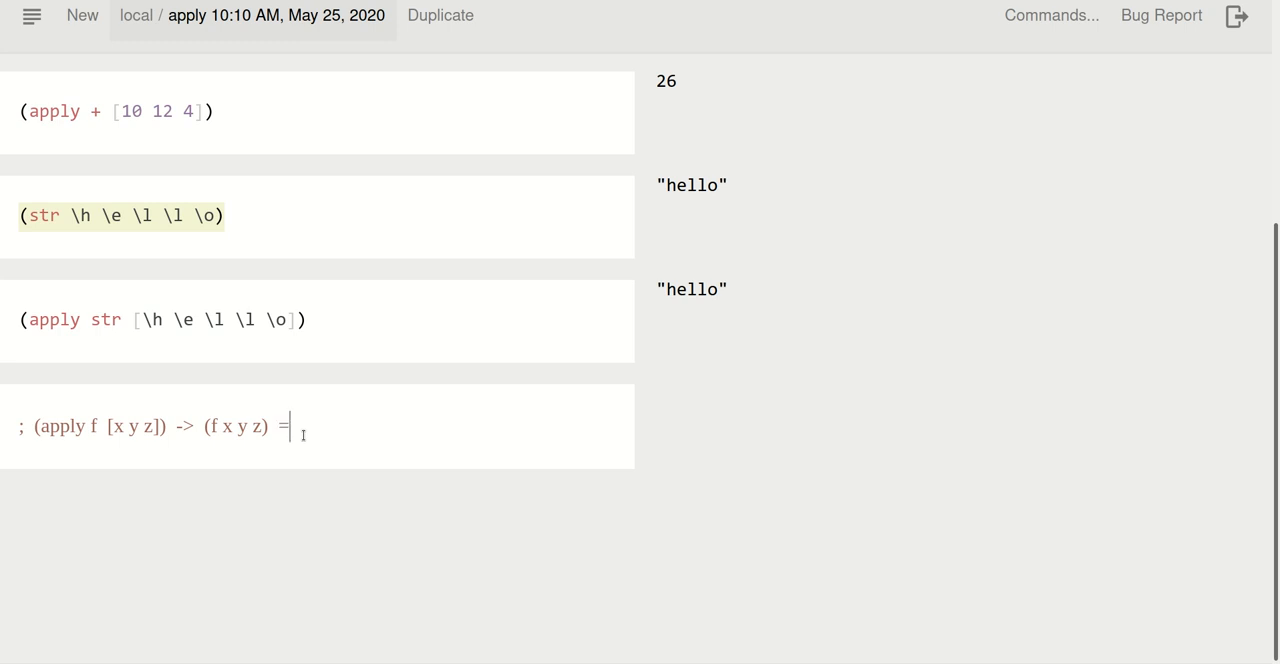
{"action": "type", "text": "manual f"}
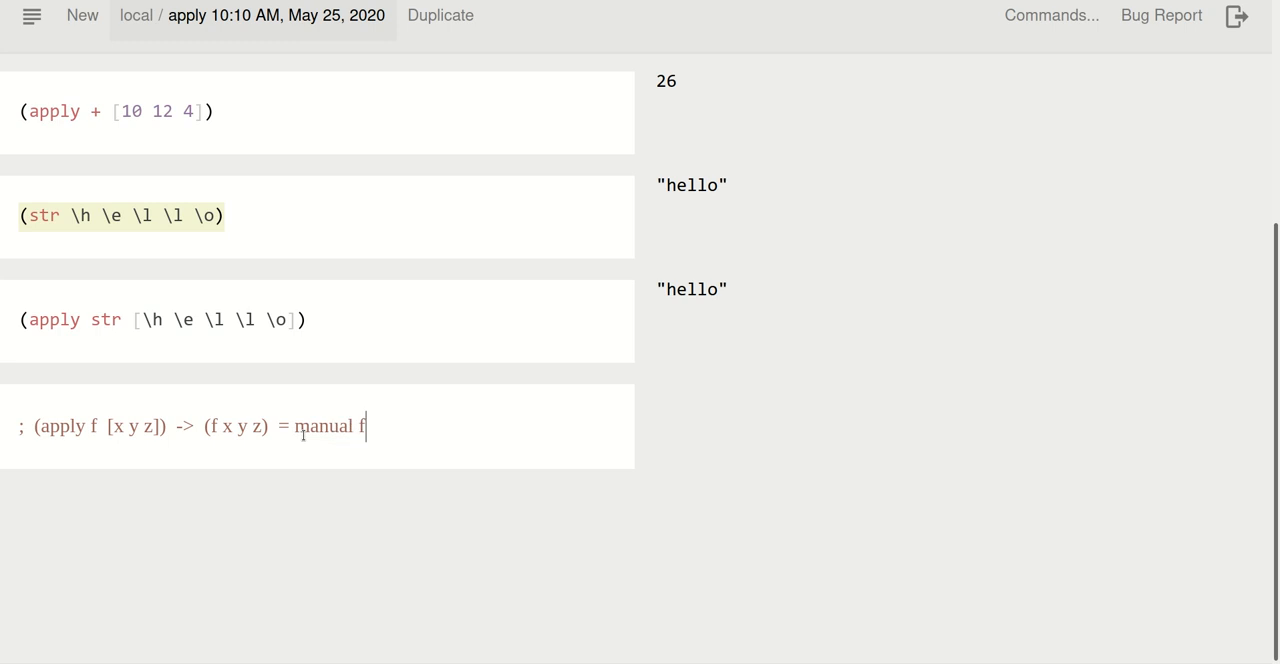
{"action": "type", "text": "unction call"}
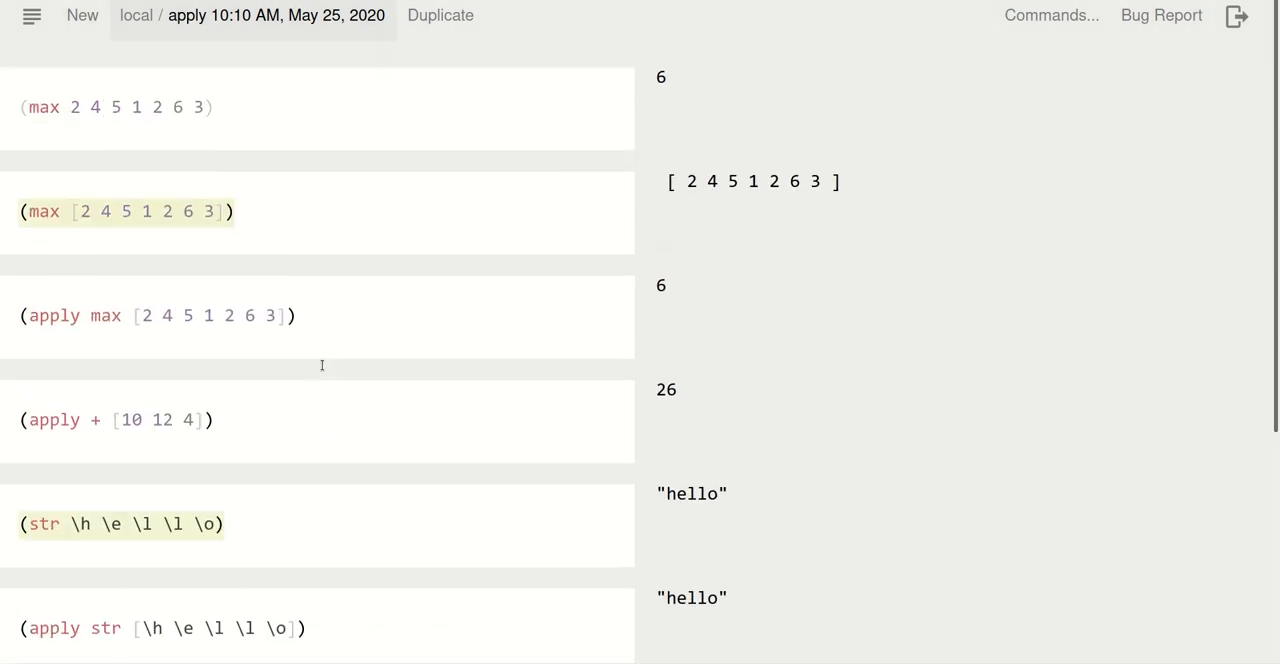
{"action": "mouse_move", "coordinate": [109, 173]}
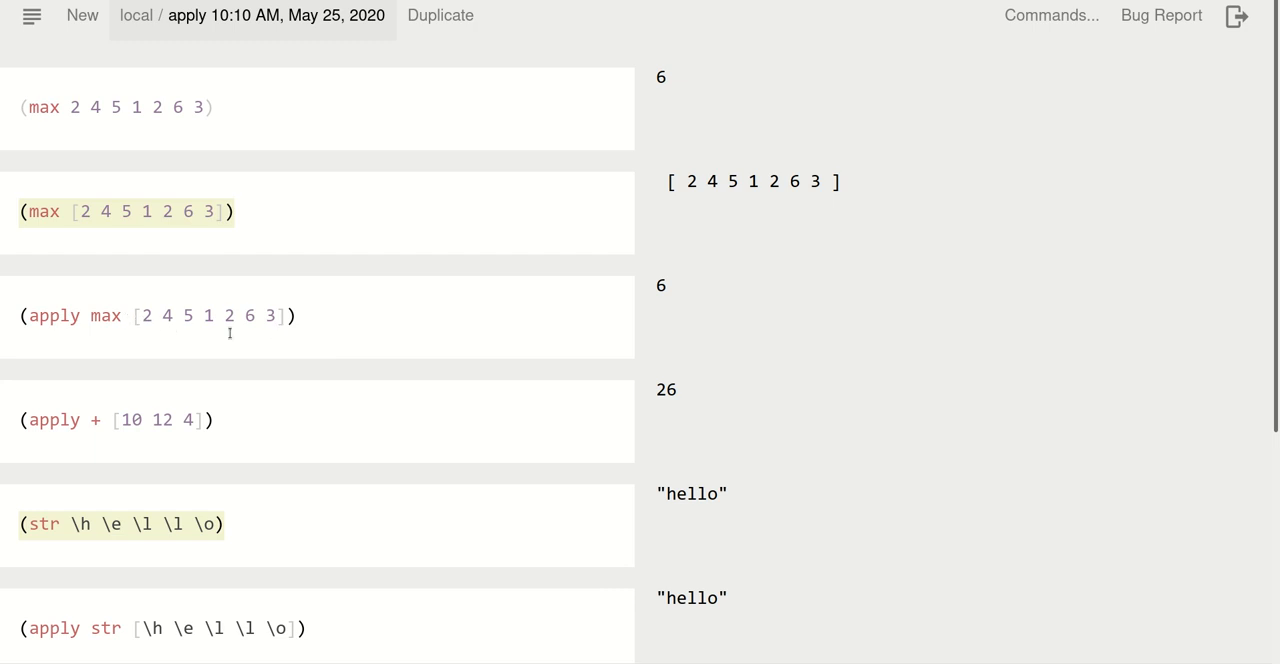
{"action": "mouse_move", "coordinate": [57, 234]}
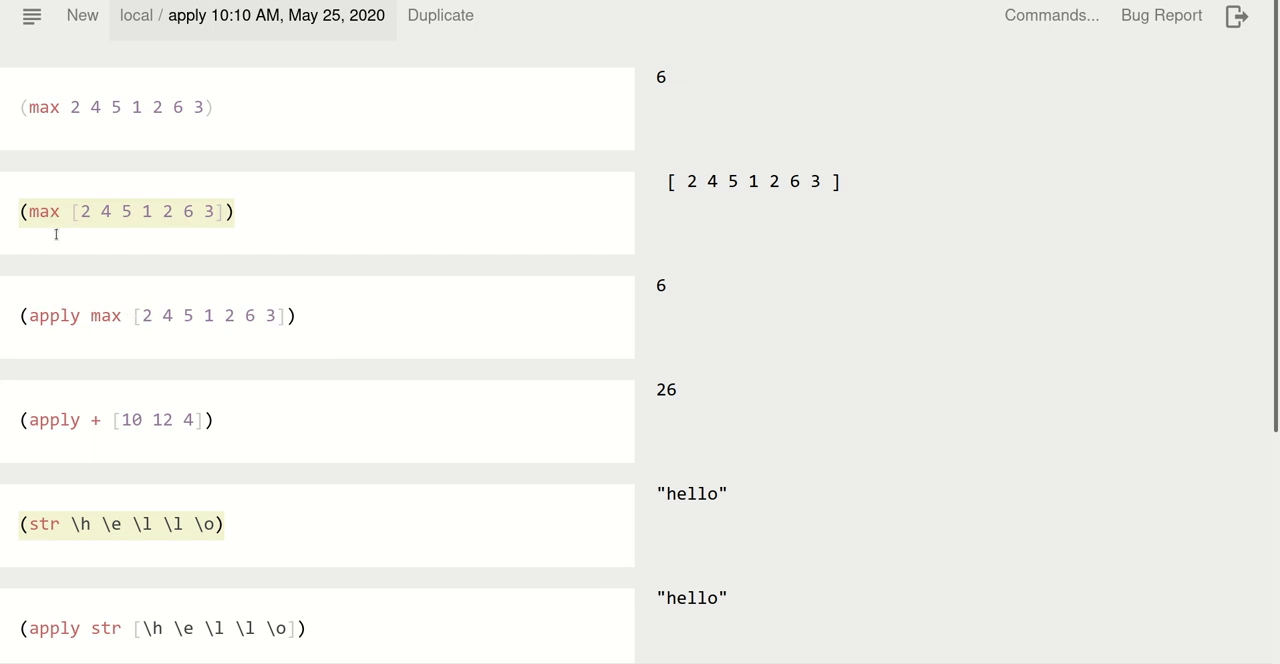
{"action": "mouse_move", "coordinate": [57, 234]}
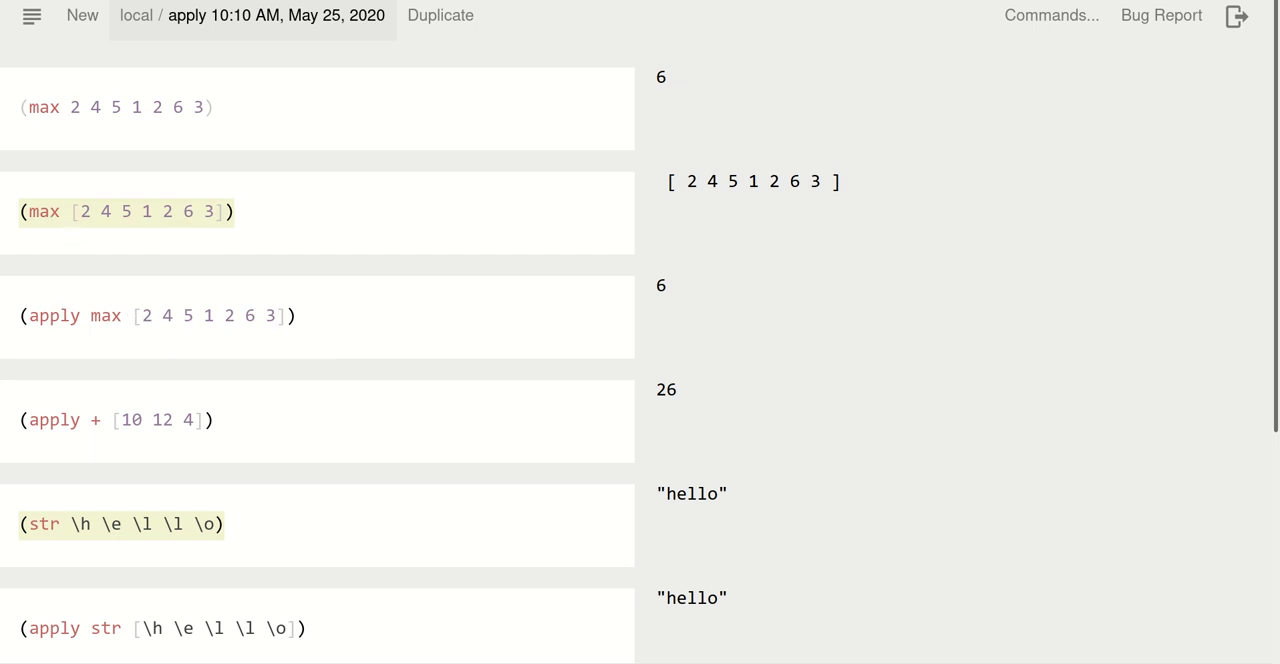